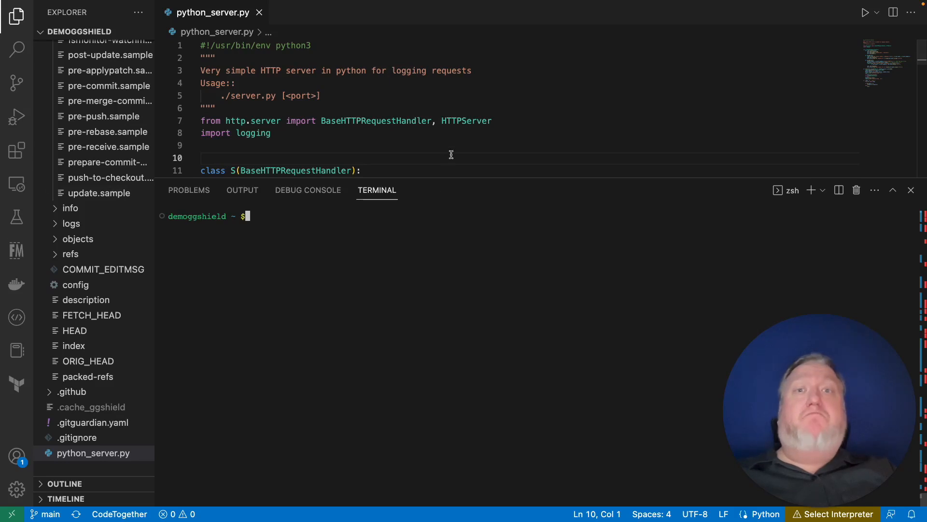
# Step: Install the ggshield package with pip install ggshield in the integrated terminal
pyautogui.scroll(-3)
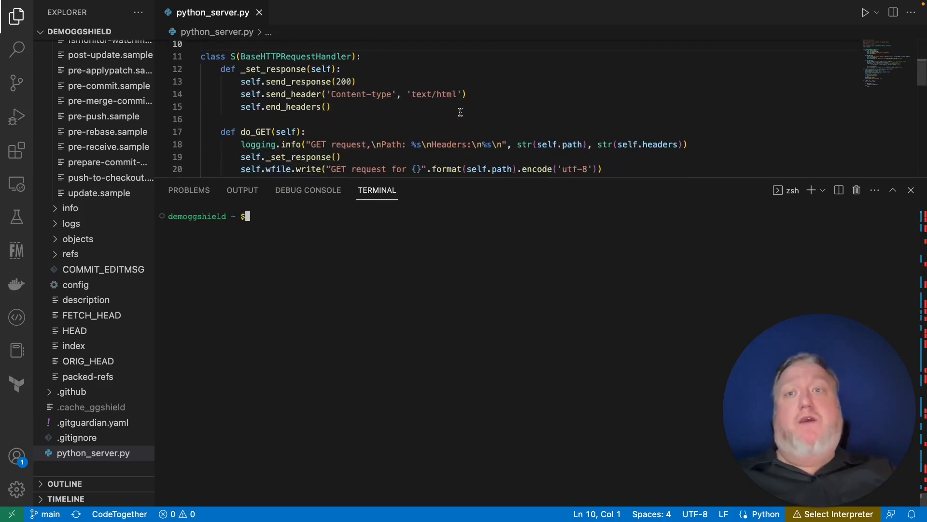
pyautogui.scroll(3)
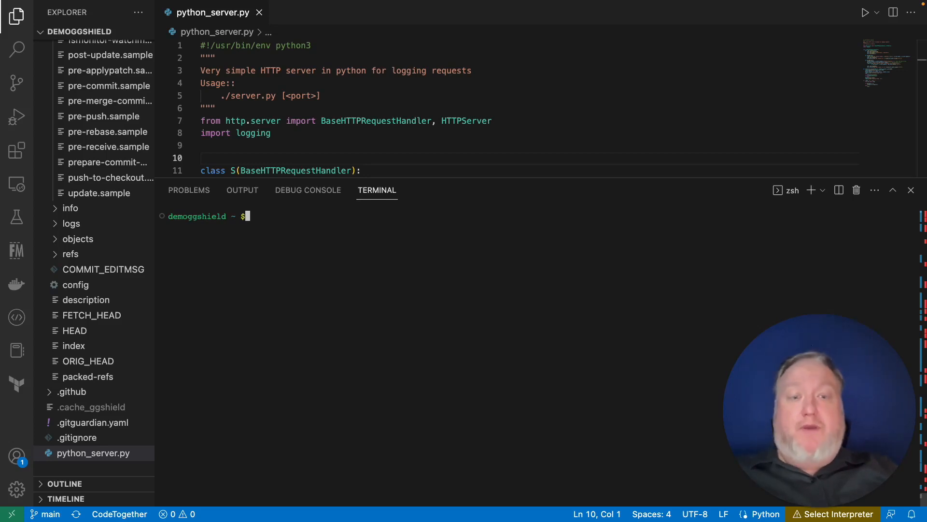
pyautogui.write('pip')
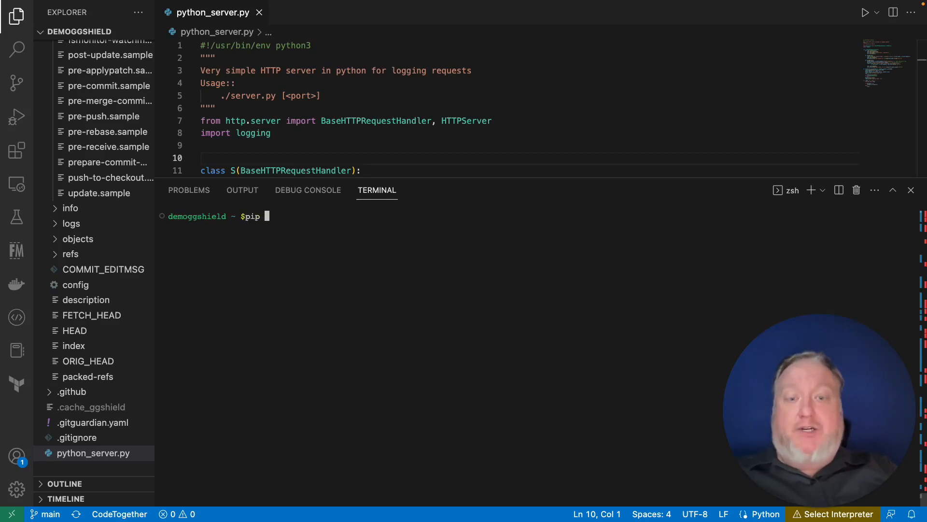
pyautogui.write('install')
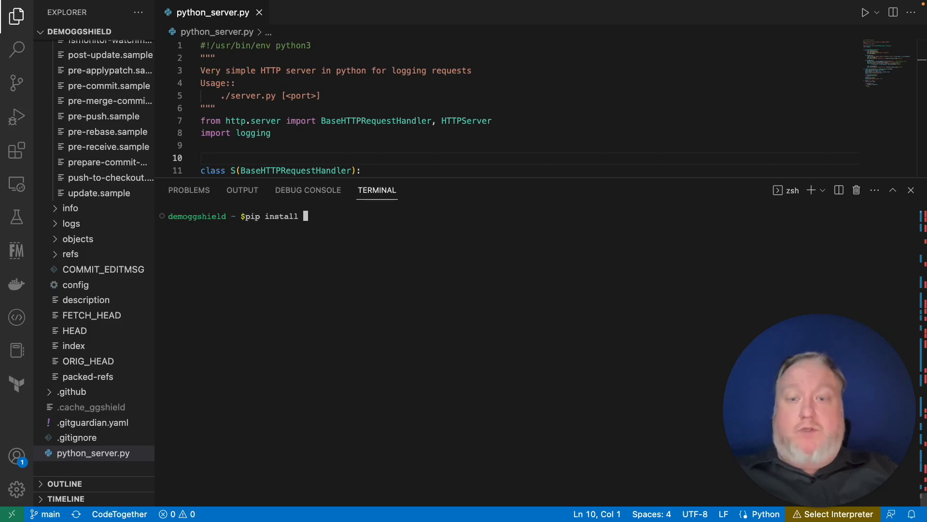
pyautogui.write('ggshie')
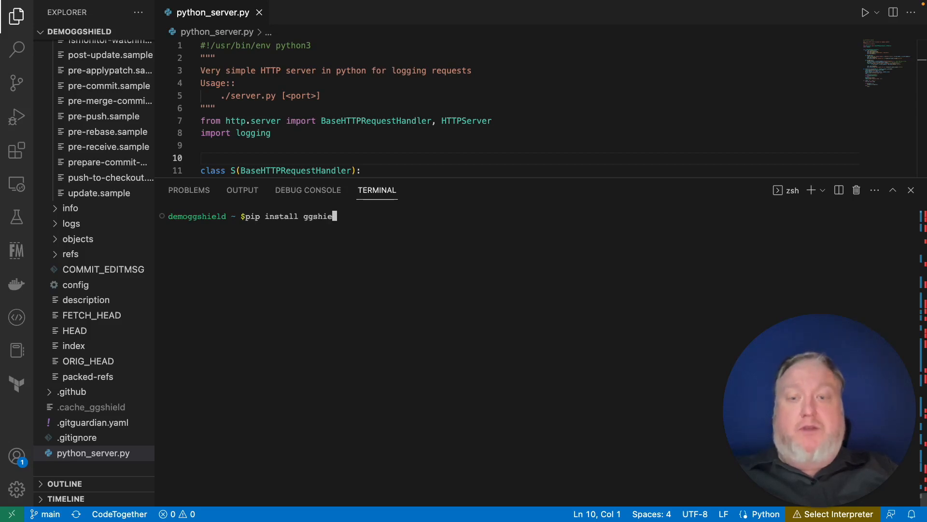
pyautogui.press('Return')
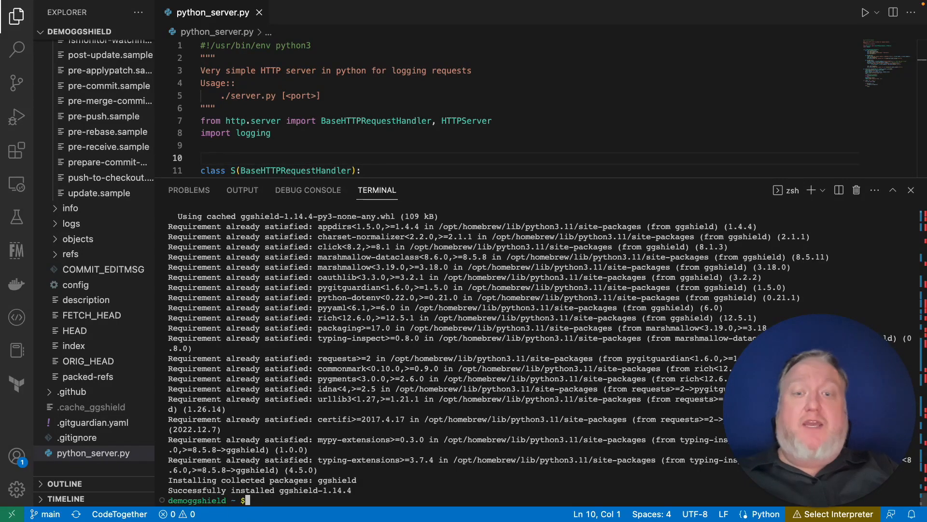
# Step: Run ggshield auth login and sign in on the GitGuardian login page
pyautogui.write('ggshield auth login')
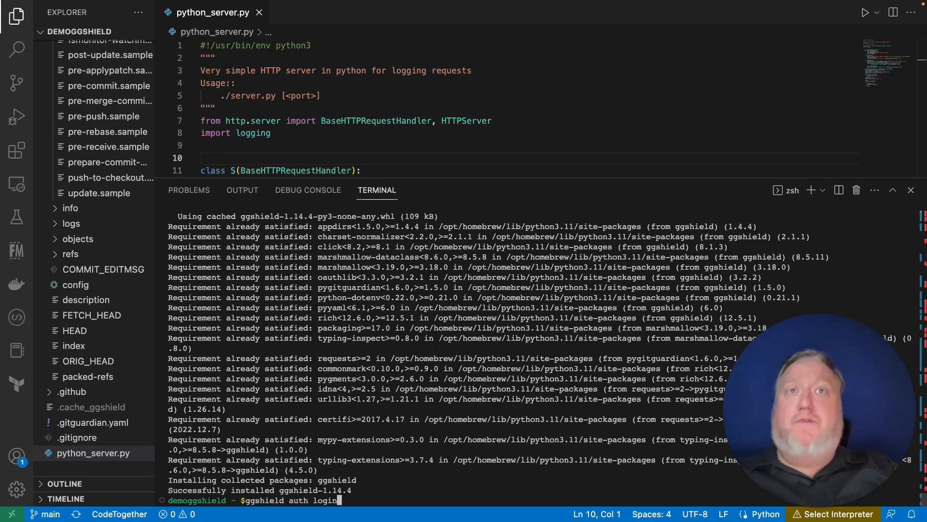
pyautogui.press('Return')
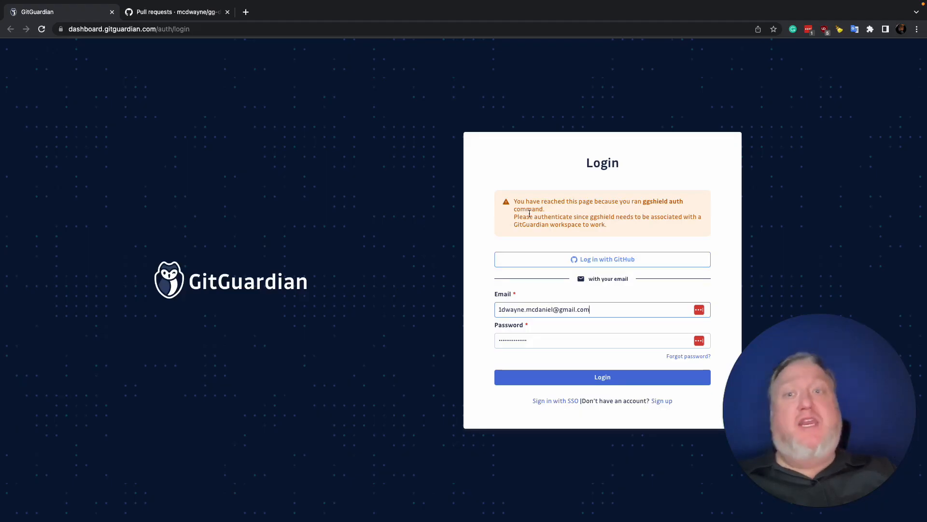
pyautogui.click(602, 377)
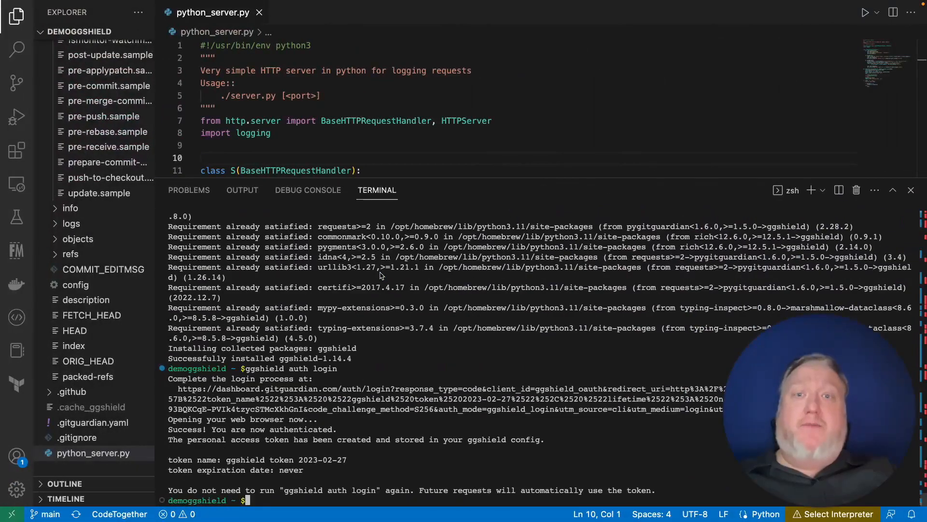
# Step: Run ggshield to list its commands like auth, install and secret, then clear the terminal
pyautogui.write('ggshield')
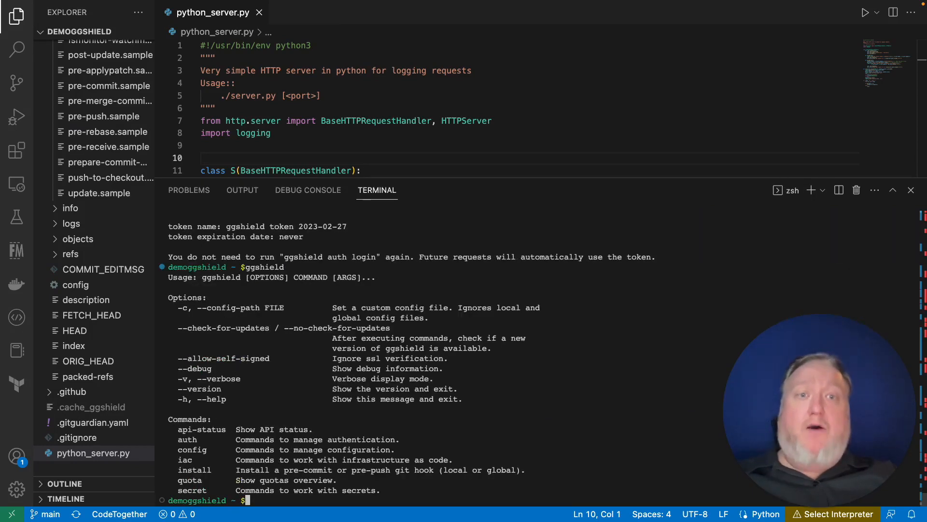
pyautogui.write('cle')
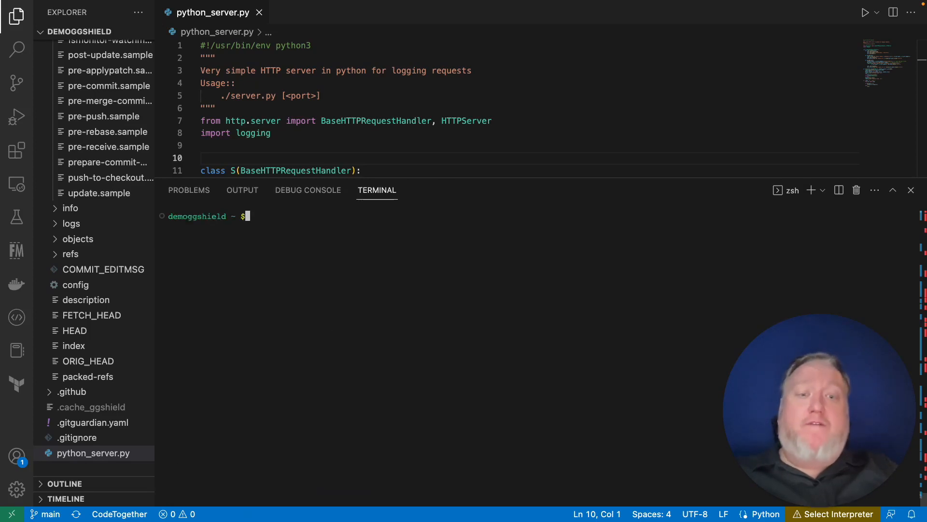
# Step: Create and check out a new git branch named demo1
pyautogui.write('git')
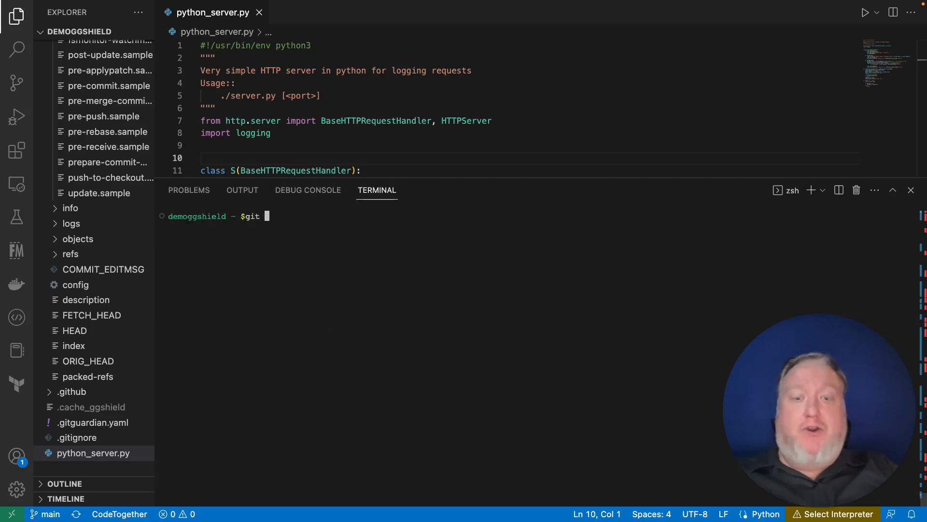
pyautogui.write('checkout')
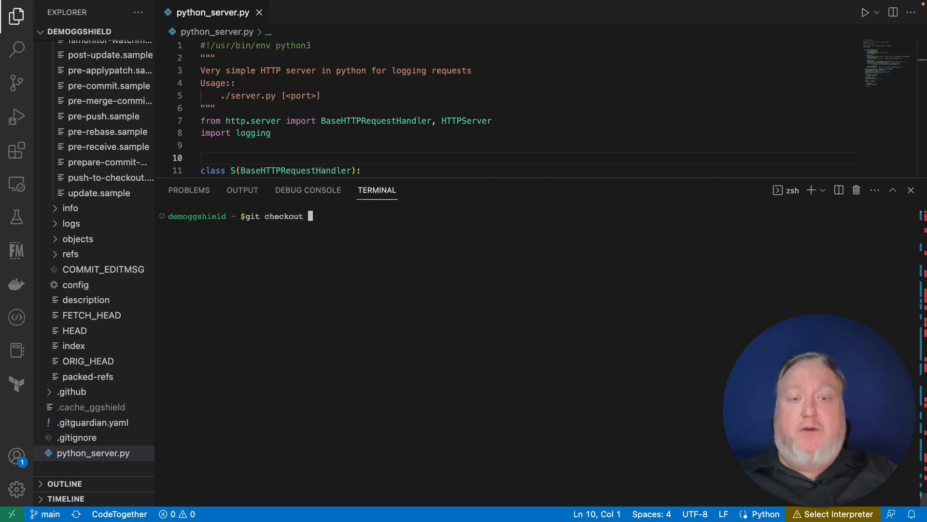
pyautogui.write('-b demo1')
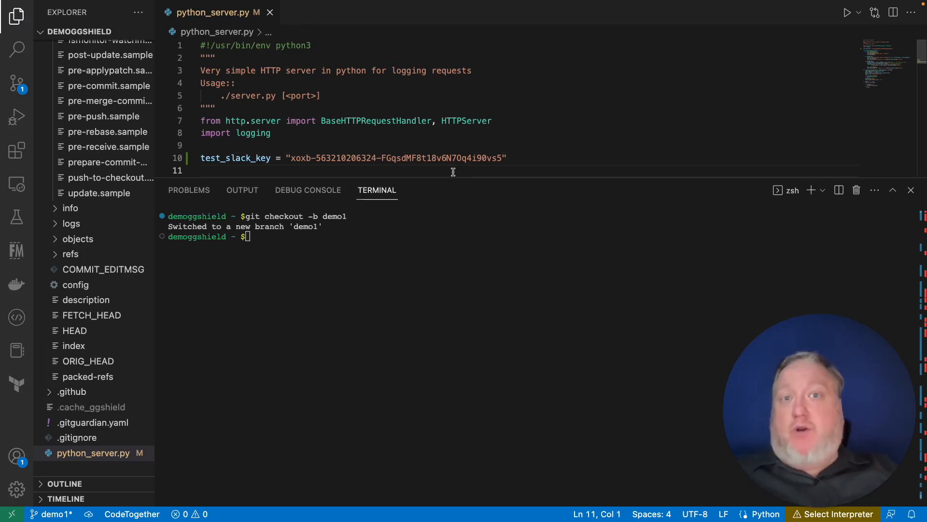
pyautogui.moveTo(424, 338)
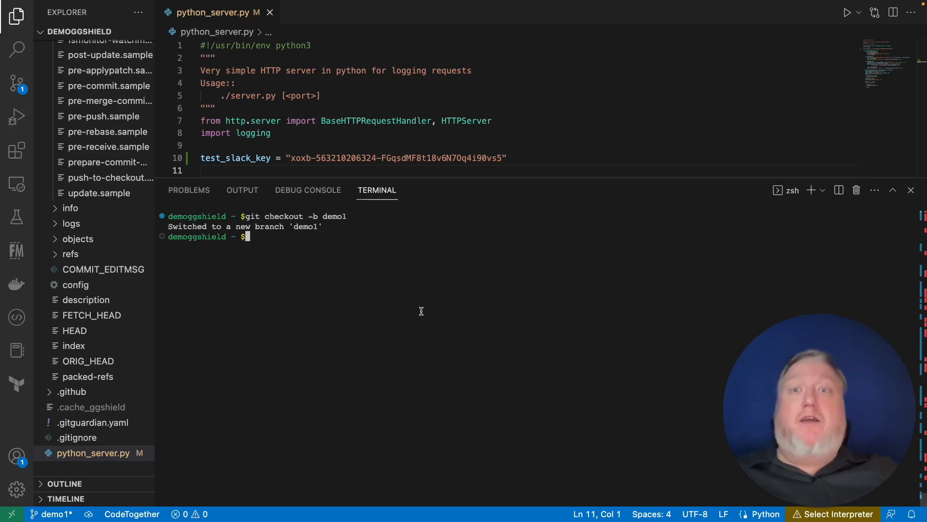
pyautogui.moveTo(400, 298)
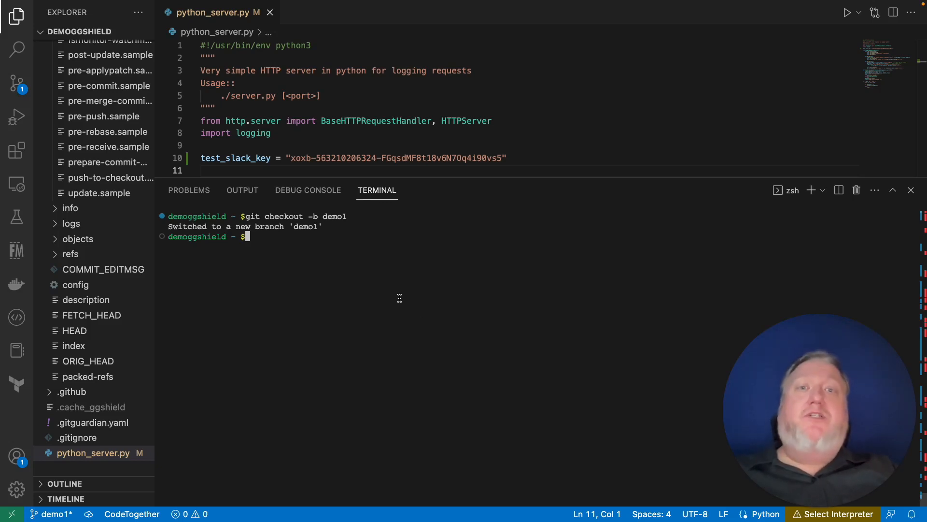
pyautogui.moveTo(405, 289)
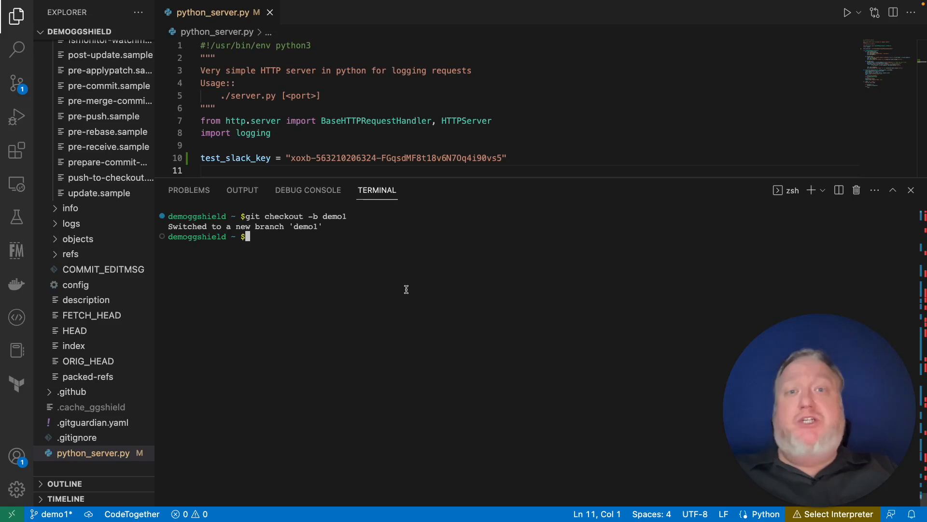
# Step: Check ggshield install help, then install a local pre-commit hook with ggshield install -m local
pyautogui.write('ggshield')
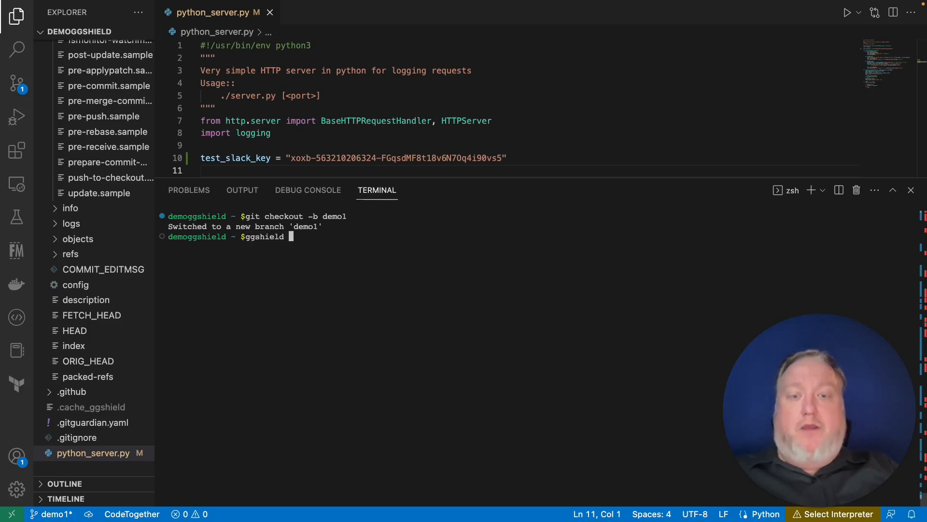
pyautogui.write('install -h')
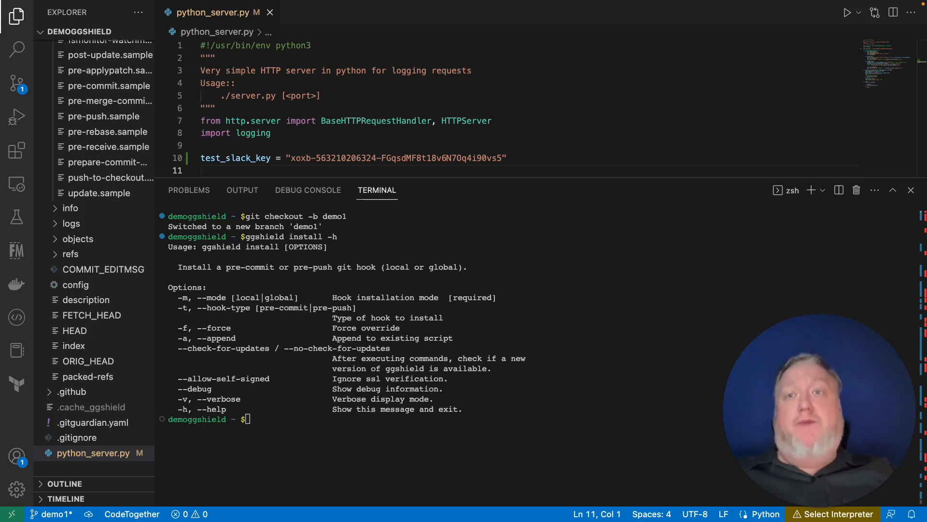
pyautogui.write('ggshield install -h')
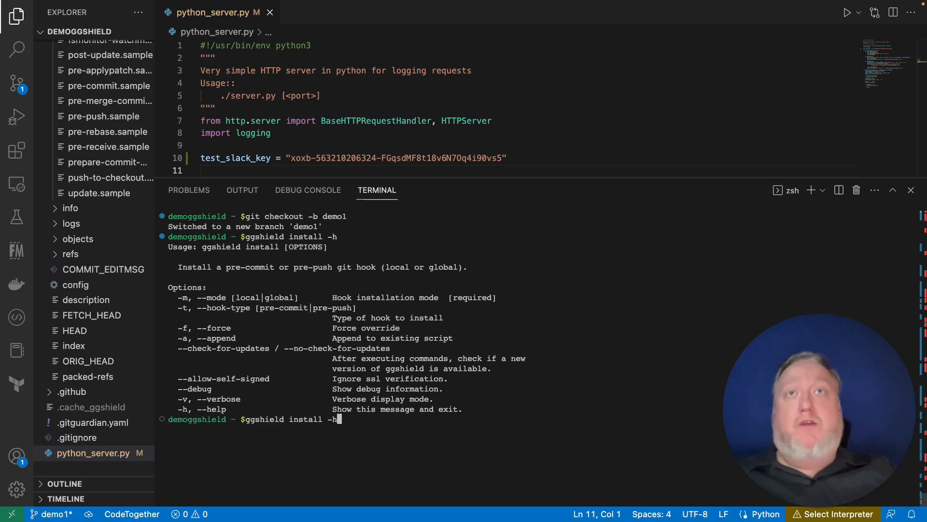
pyautogui.press('Backspace')
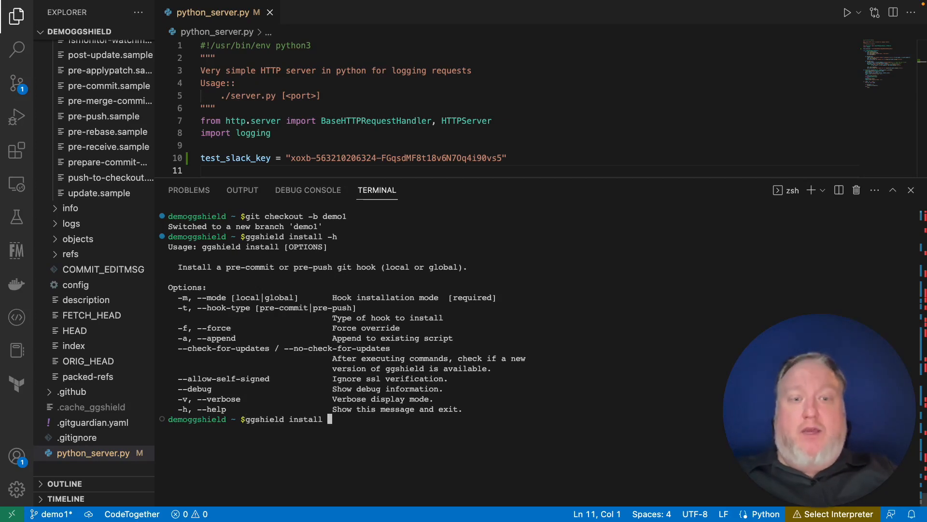
pyautogui.write('-m')
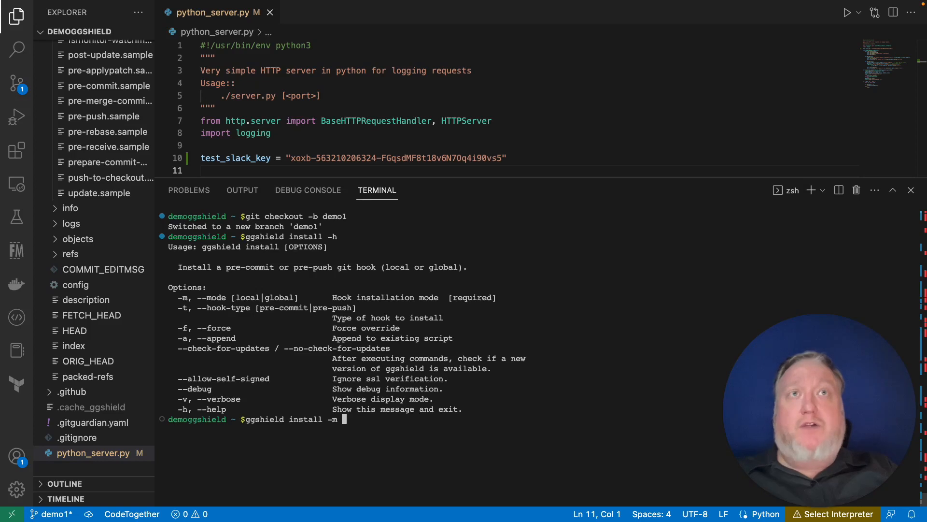
pyautogui.write('local')
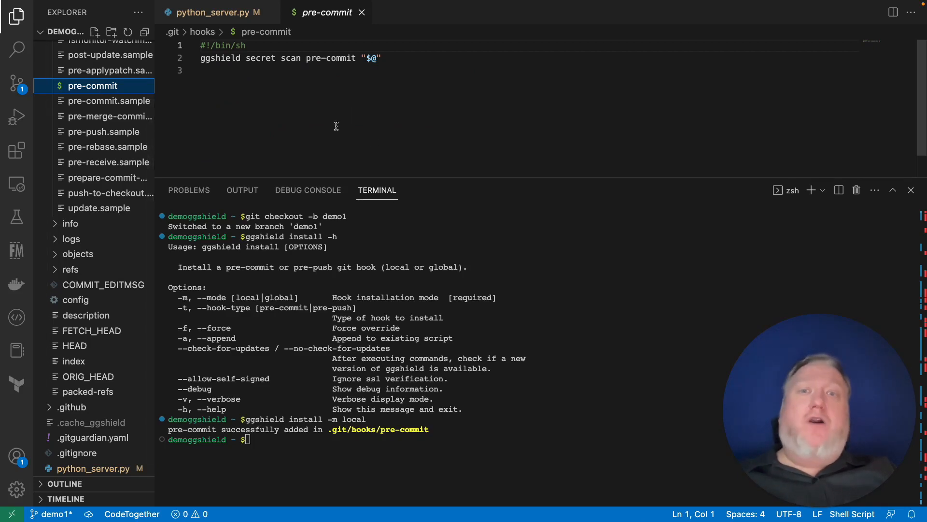
pyautogui.moveTo(306, 439)
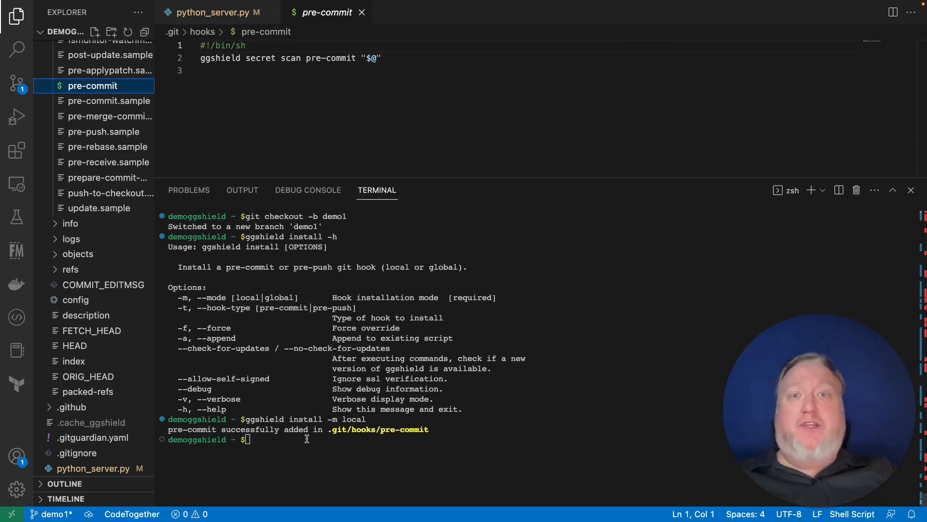
# Step: Re-run ggshield install -m local -a and close the pre-commit hook file
pyautogui.write('ggshield install -m local')
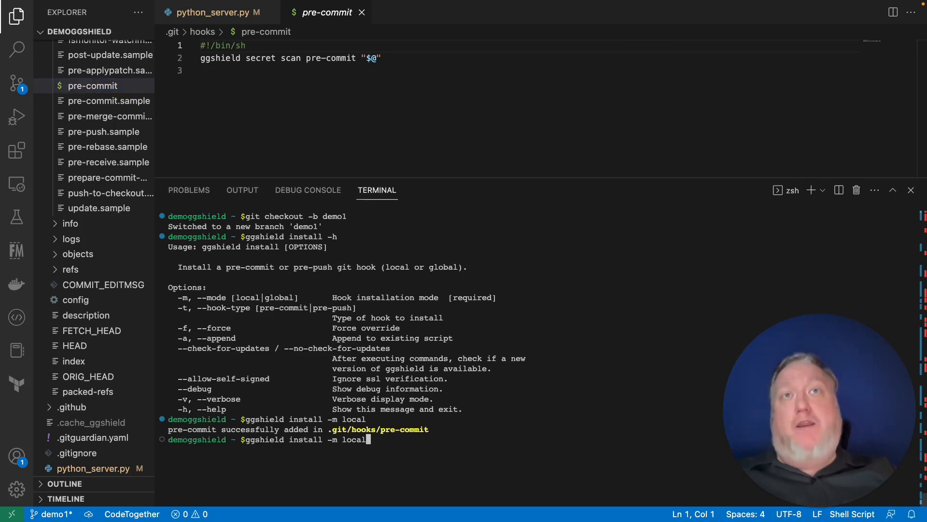
pyautogui.write('-')
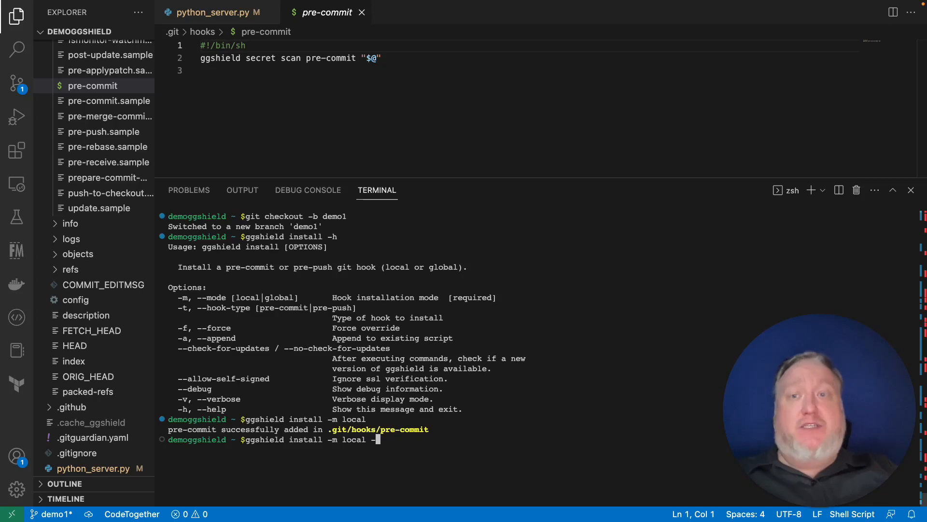
pyautogui.write('a')
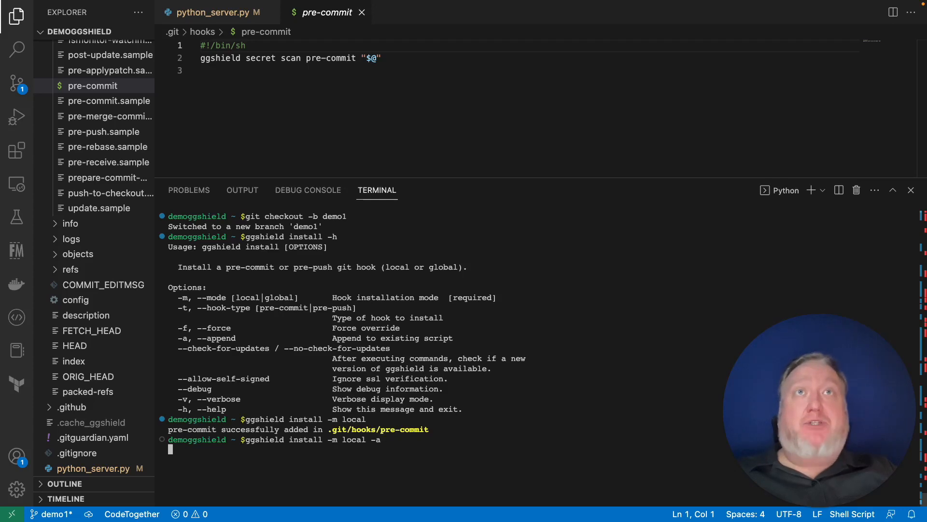
pyautogui.press('Return')
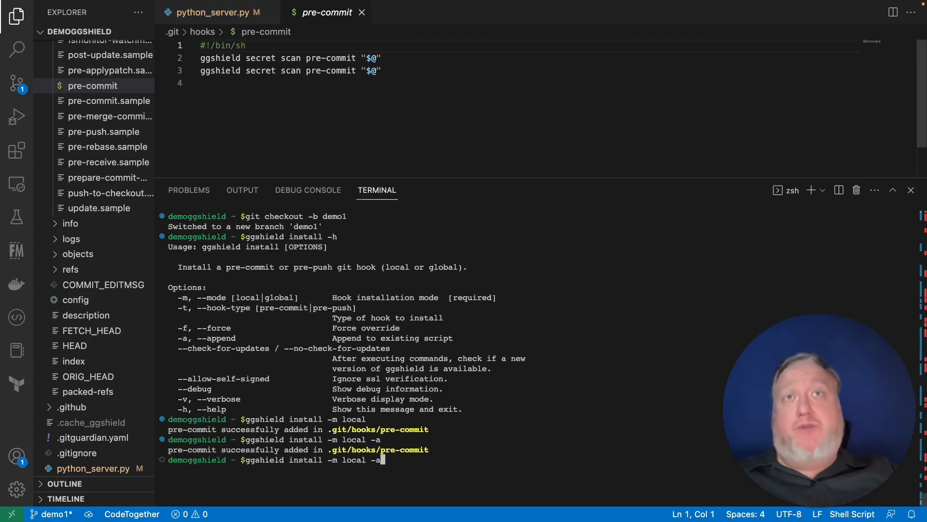
pyautogui.press('Return')
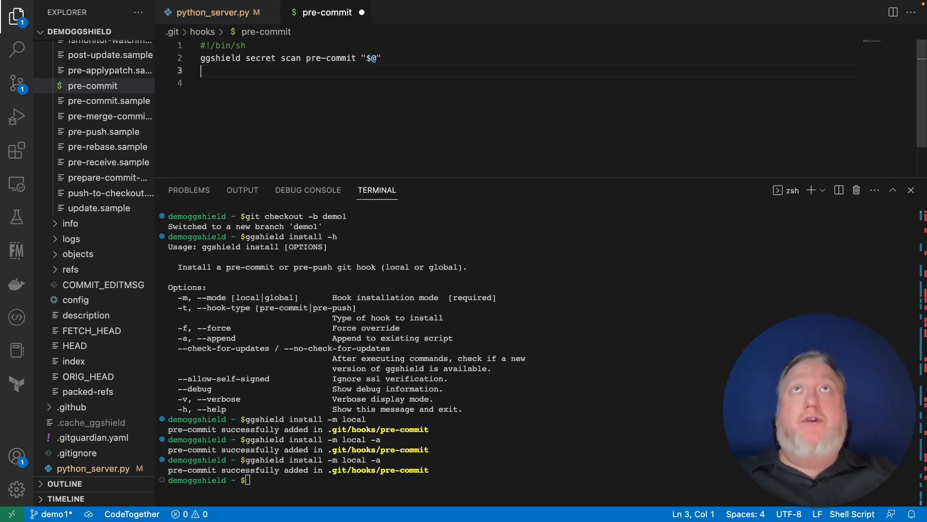
pyautogui.moveTo(363, 12)
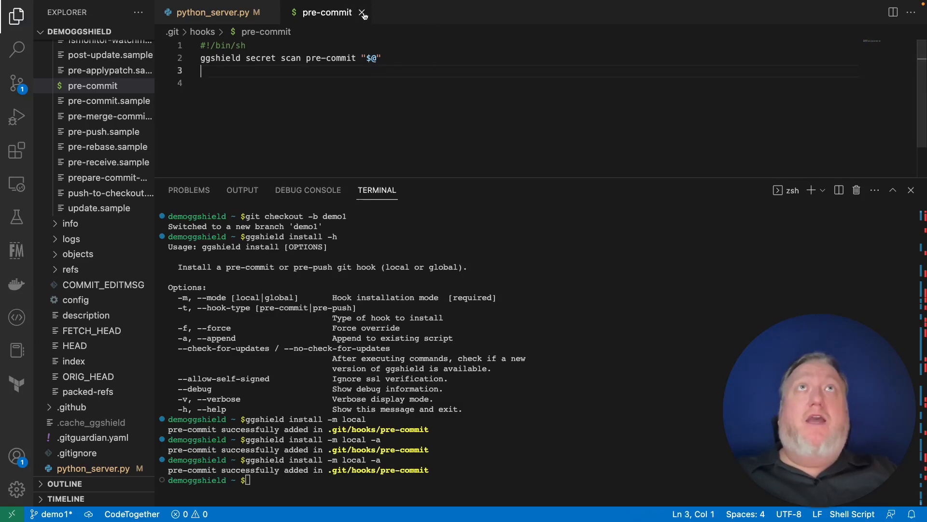
pyautogui.click(362, 12)
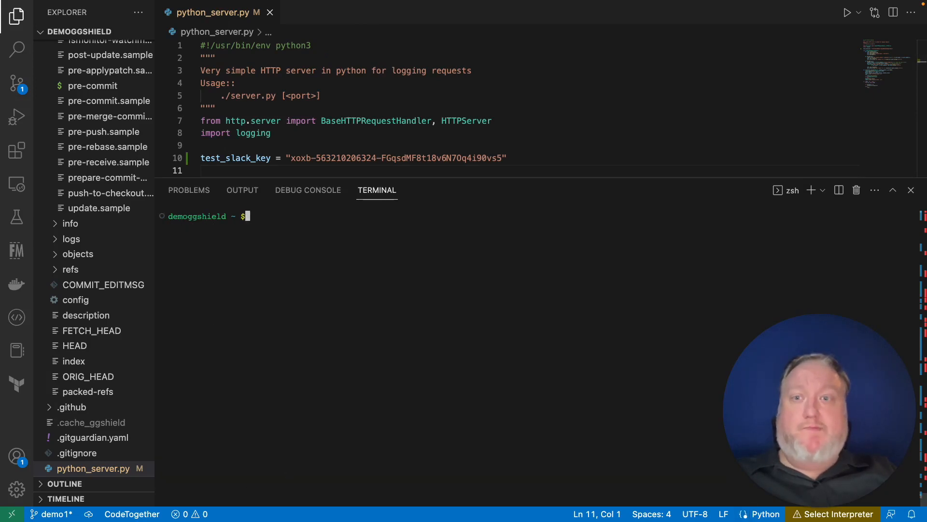
pyautogui.moveTo(302, 302)
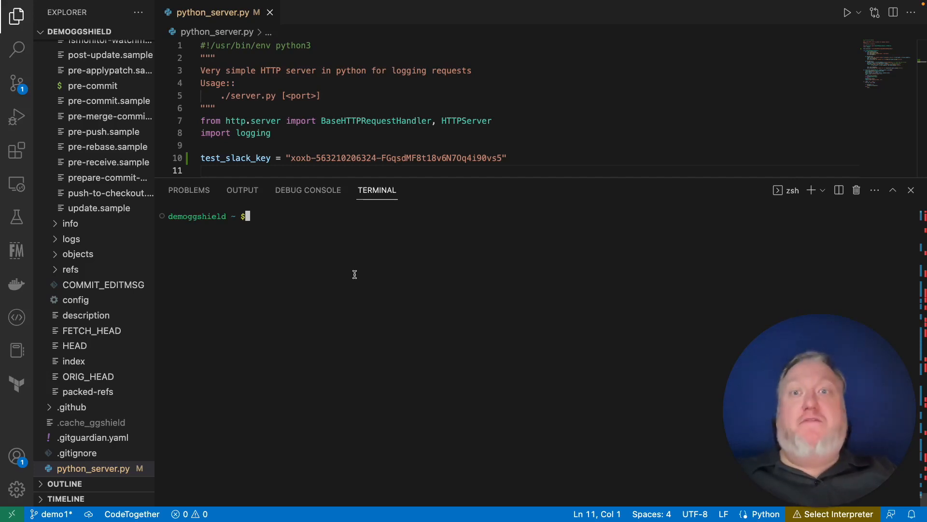
# Step: Stage python_server.py and commit it as 'slack key added', which ggshield blocks
pyautogui.write('git')
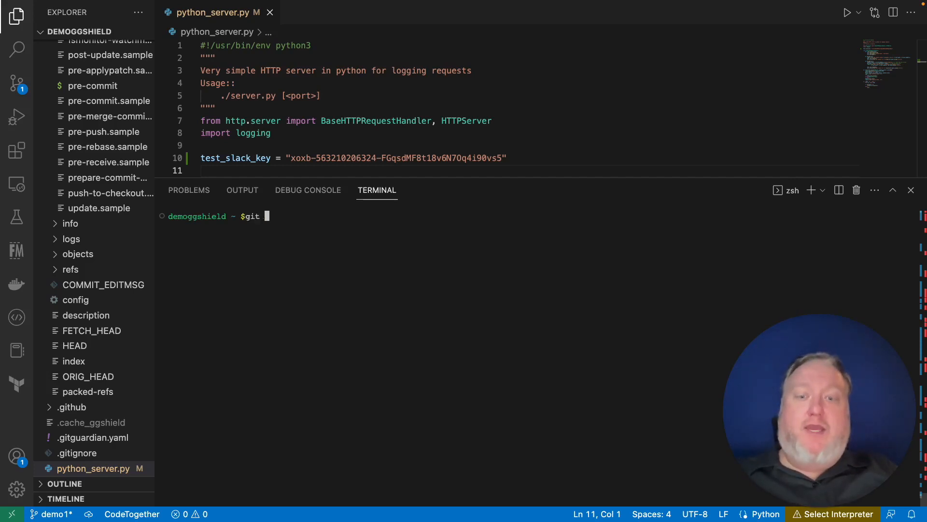
pyautogui.write('add python_server.py')
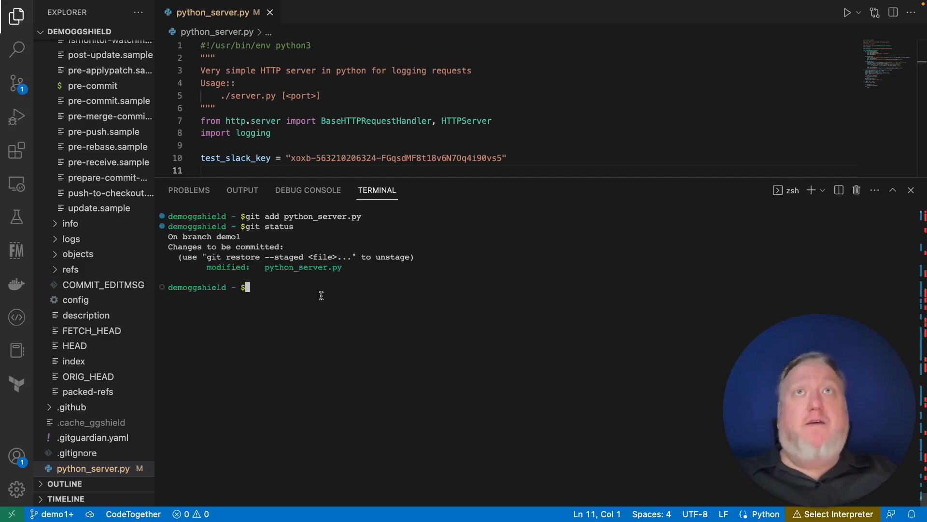
pyautogui.write('git com')
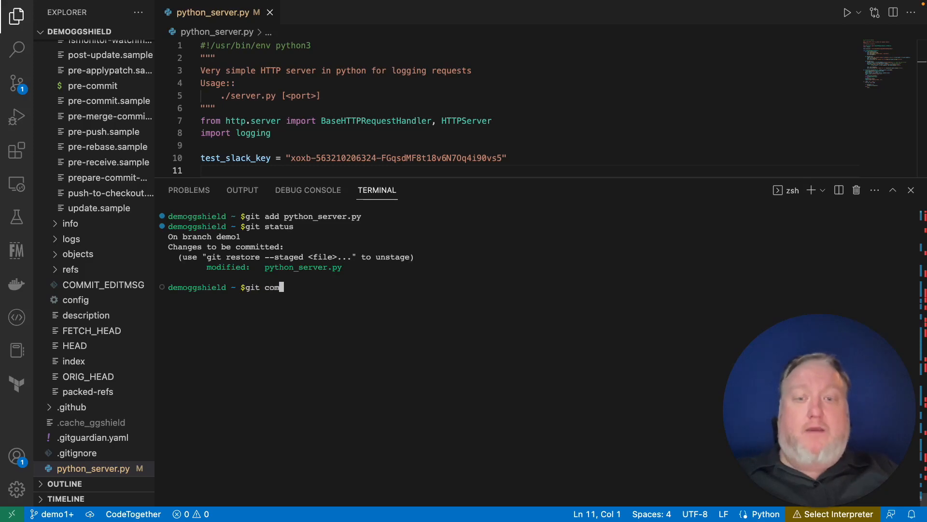
pyautogui.write('mit -m')
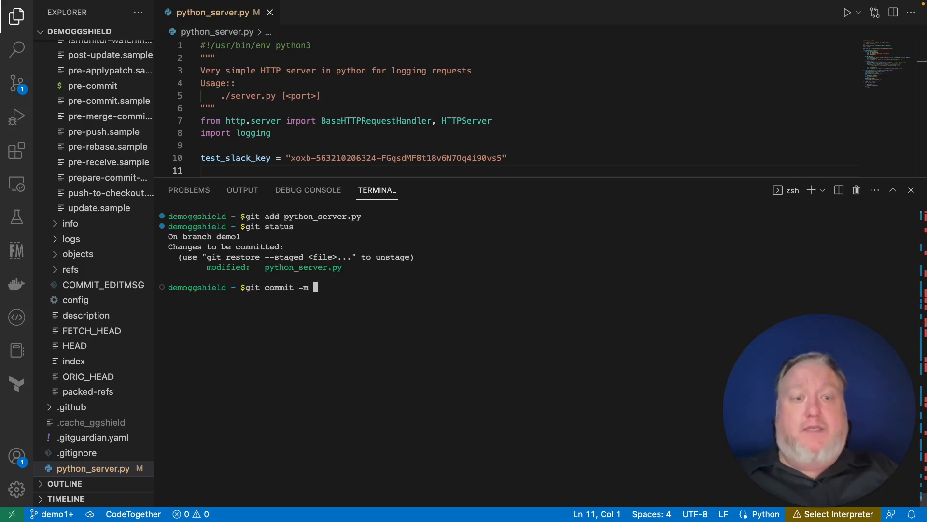
pyautogui.write("'")
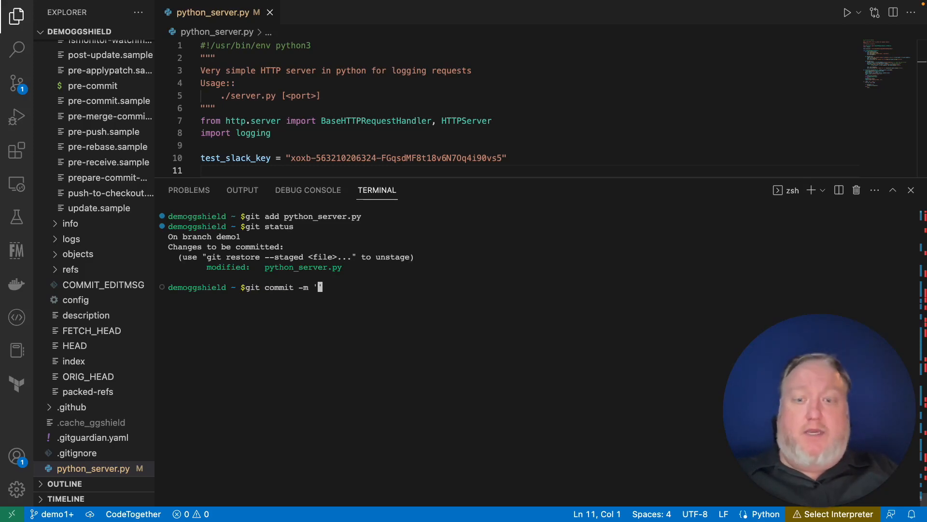
pyautogui.write('slack')
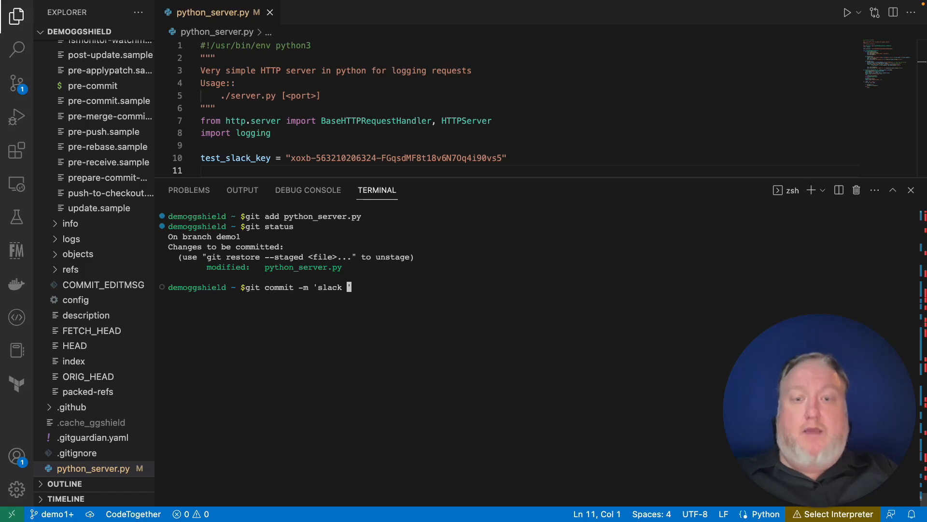
pyautogui.write('key ad')
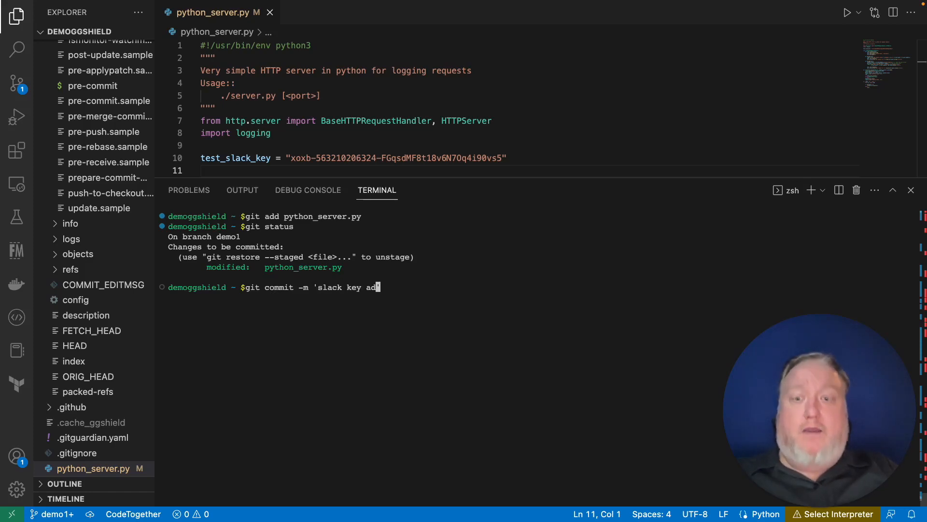
pyautogui.press('Return')
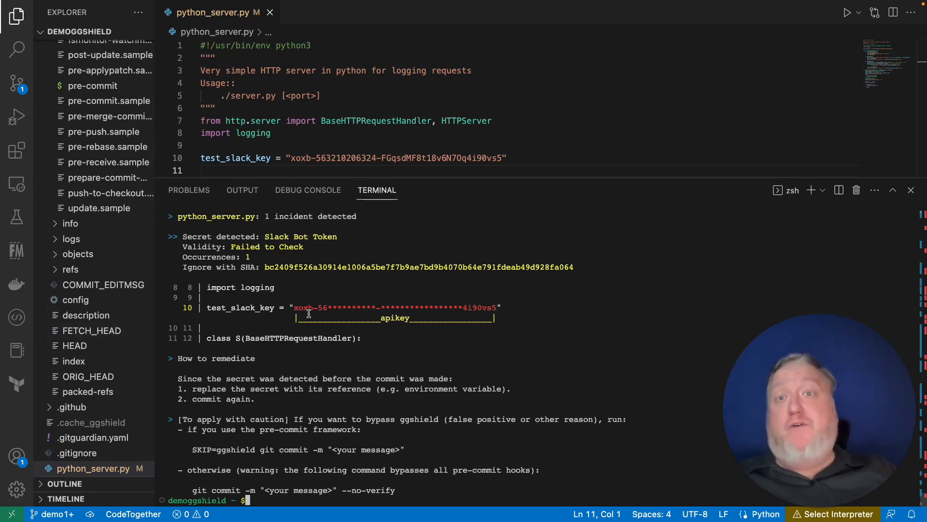
pyautogui.moveTo(355, 402)
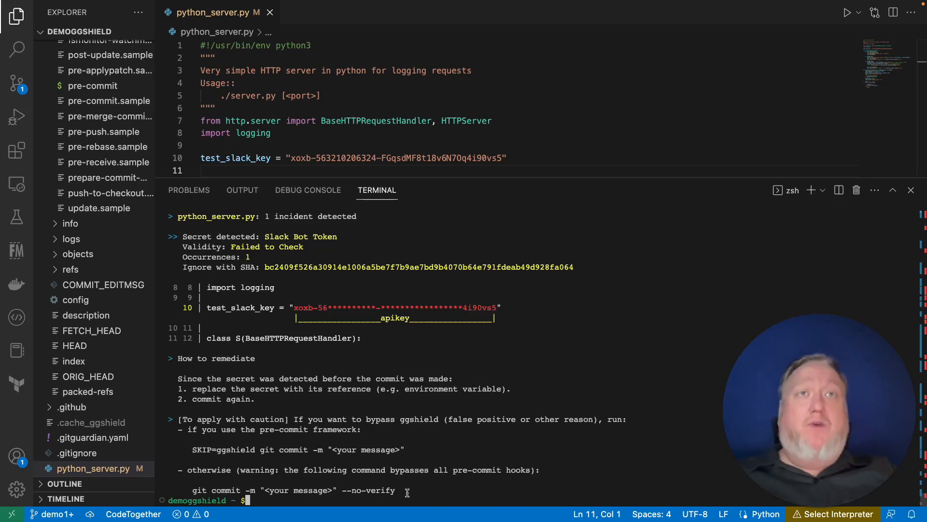
# Step: Re-run the 'slack key added' commit with --no-verify to bypass the hooks
pyautogui.doubleClick(369, 489)
pyautogui.write("git commit -m 'slack key added")
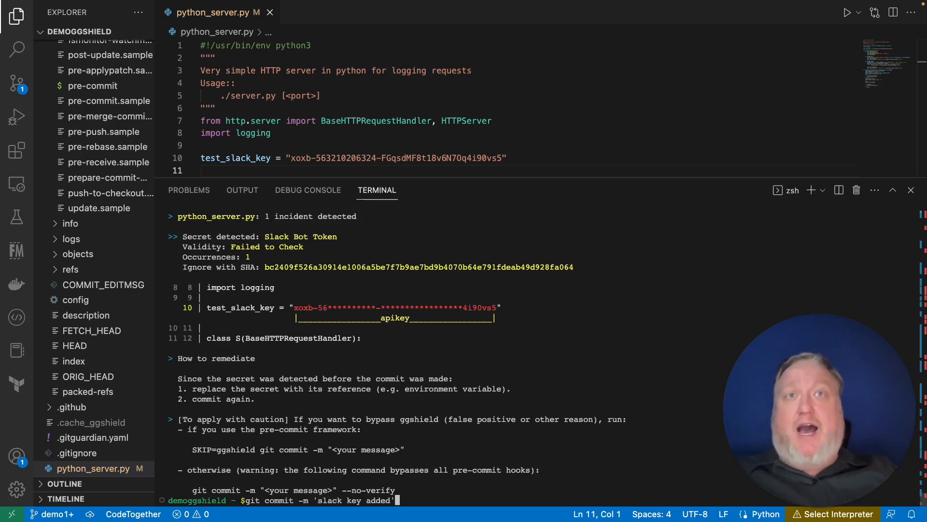
pyautogui.write('--no-verify')
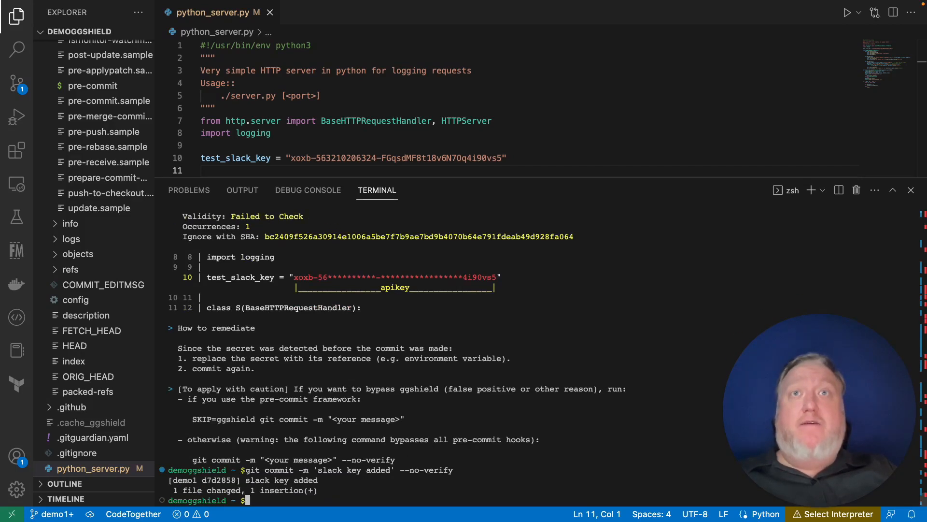
pyautogui.press('ctrl+s')
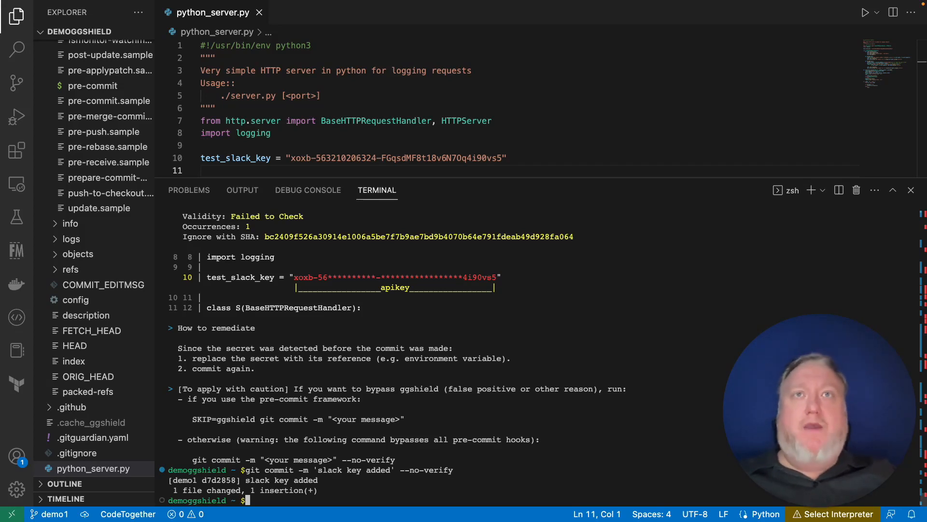
# Step: Push the demo1 branch to the remote
pyautogui.write('git push mcdwayne')
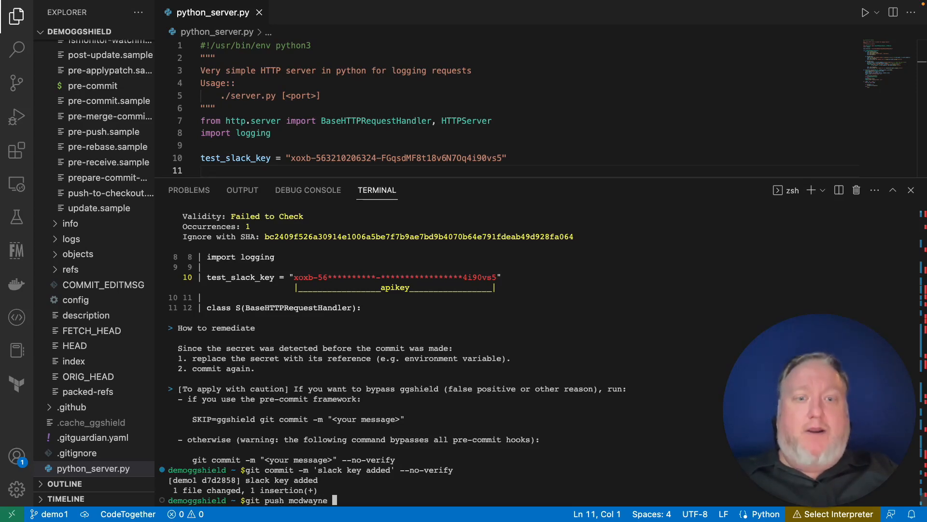
pyautogui.write('demo')
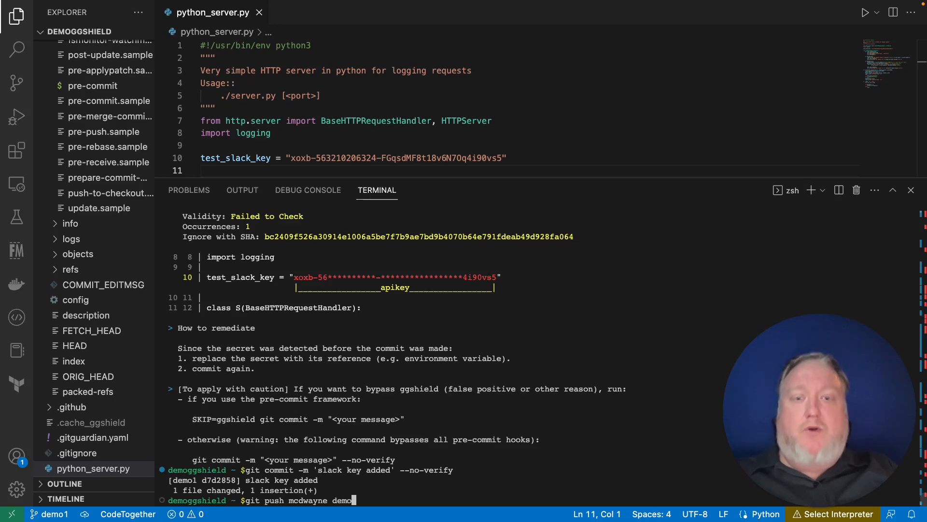
pyautogui.press('Return')
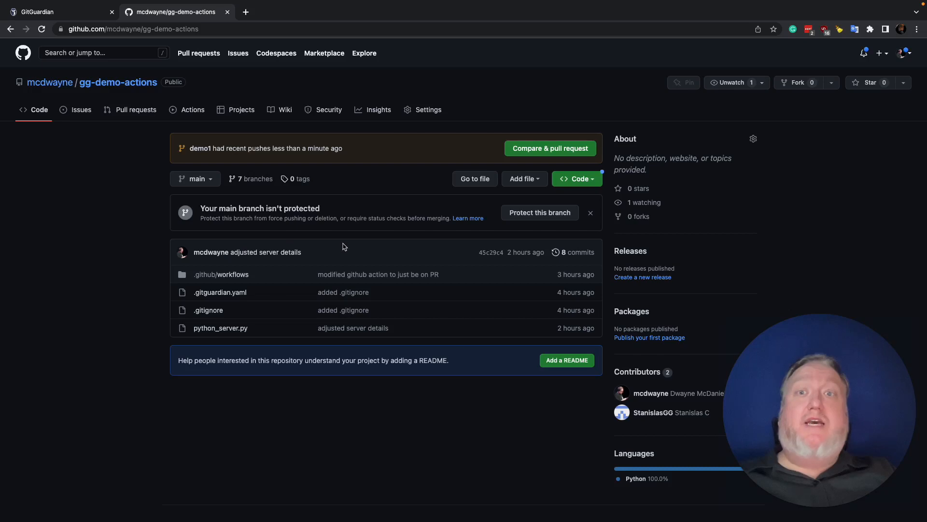
pyautogui.moveTo(525, 179)
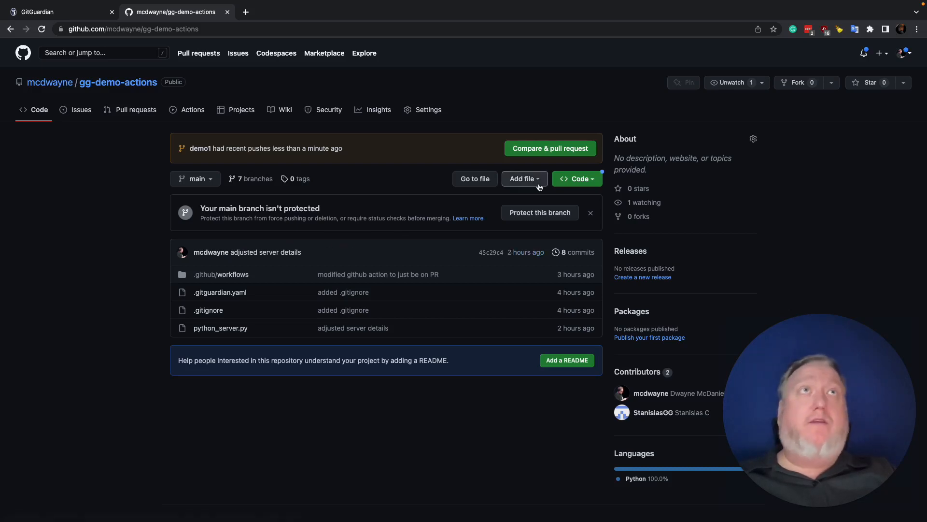
# Step: Create a pull request titled 'slack key added' from demo1 into main
pyautogui.click(549, 148)
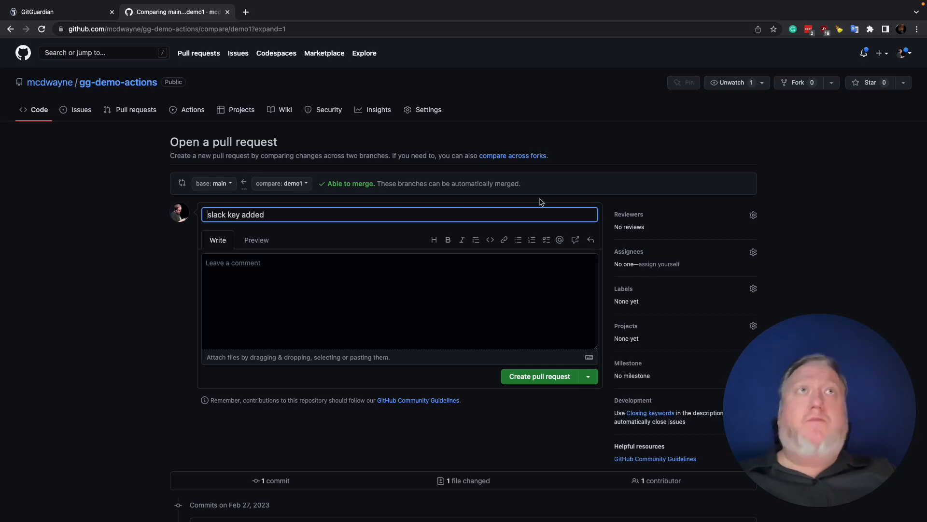
pyautogui.click(539, 376)
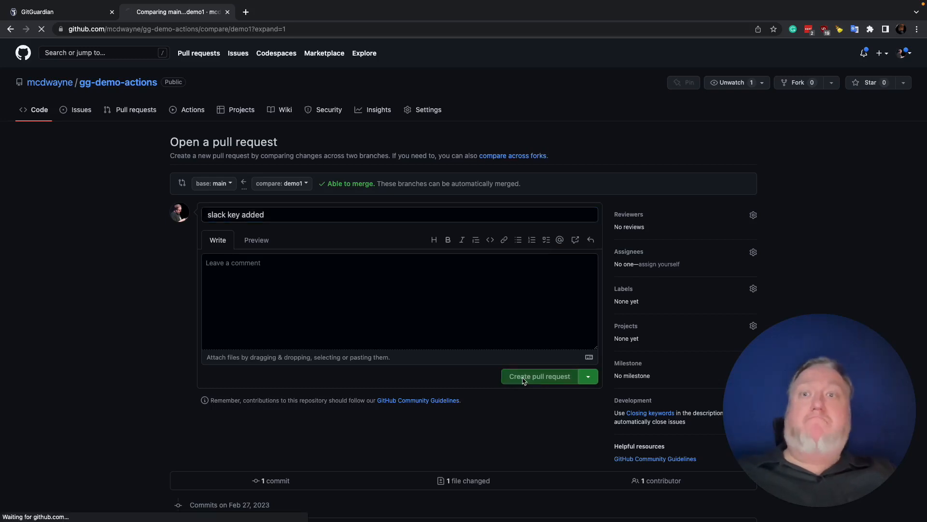
pyautogui.click(539, 376)
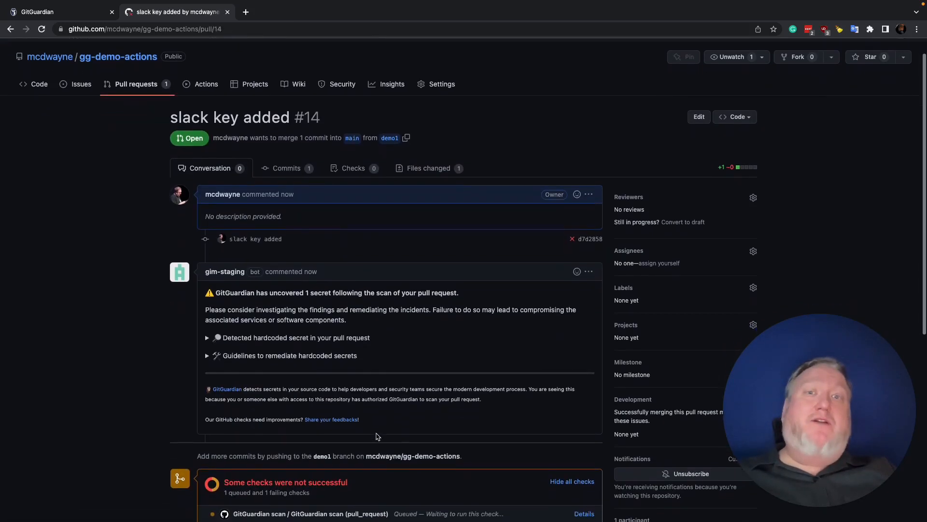
pyautogui.scroll(-3)
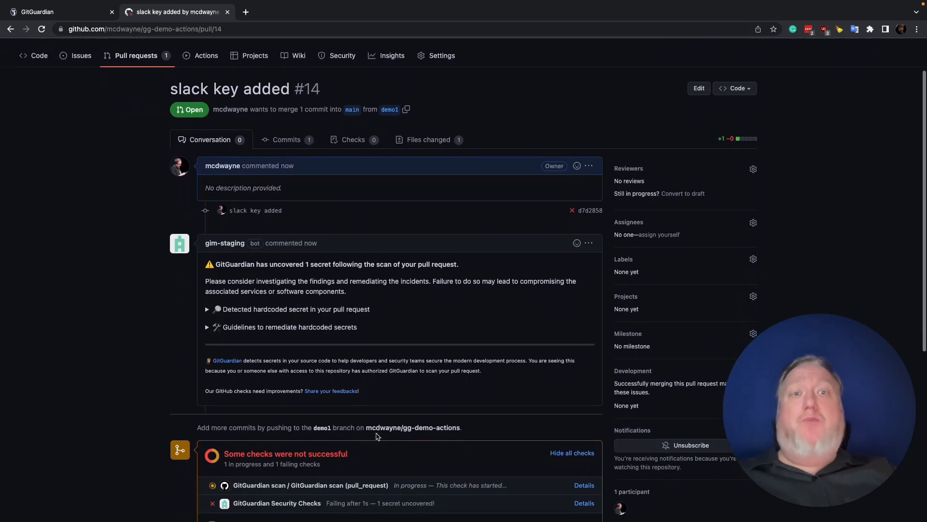
pyautogui.scroll(-3)
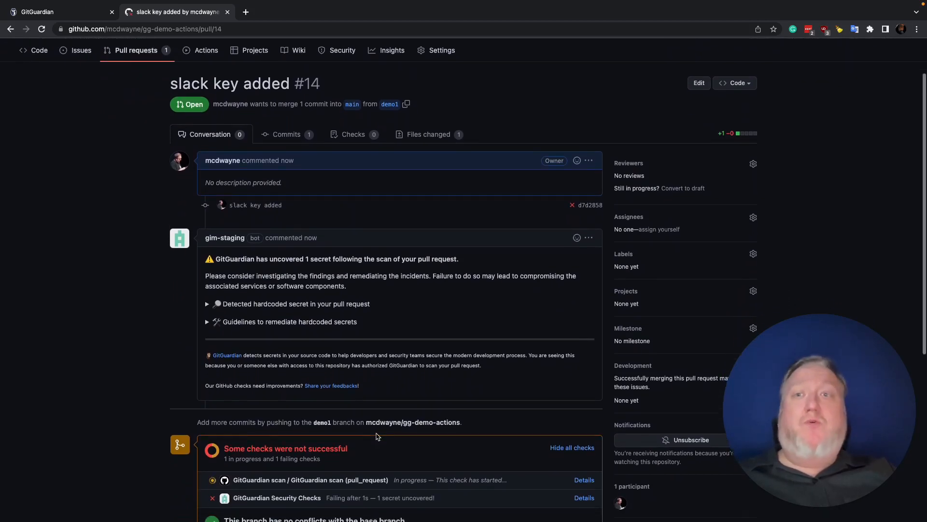
pyautogui.scroll(-3)
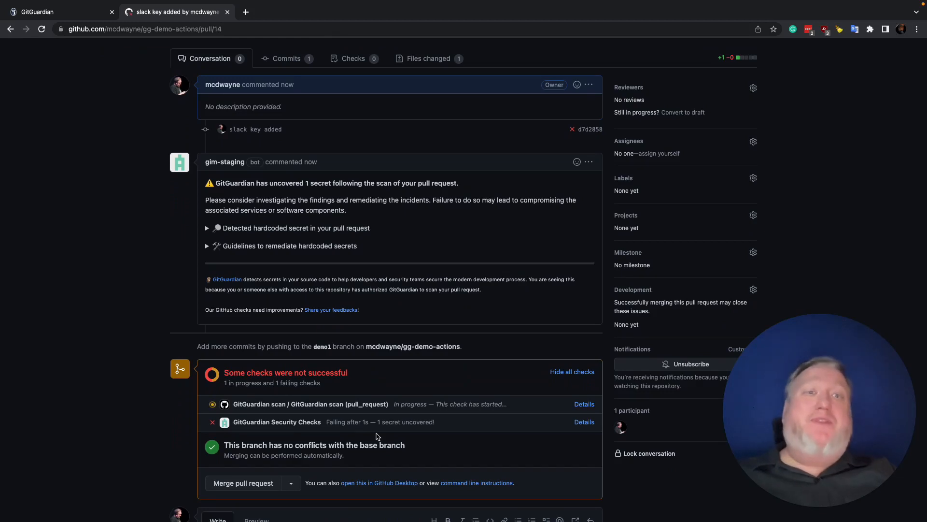
pyautogui.scroll(3)
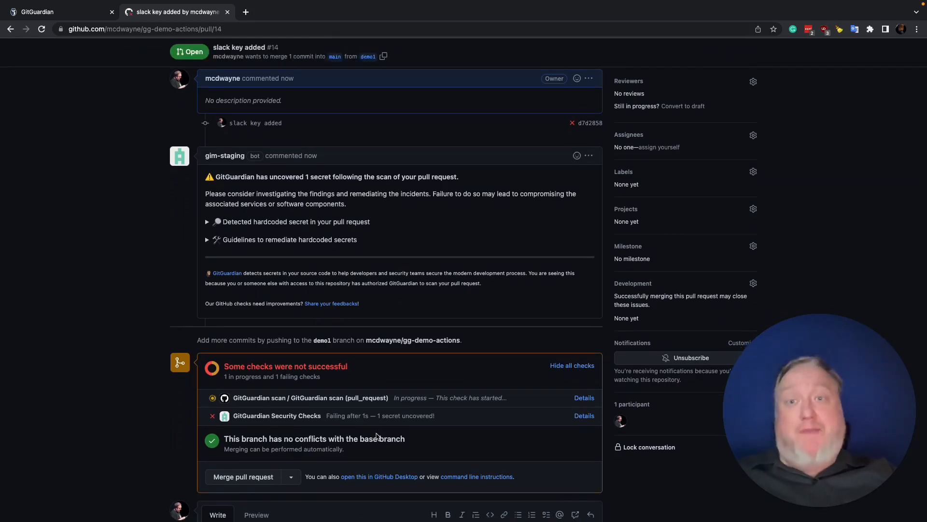
pyautogui.scroll(-3)
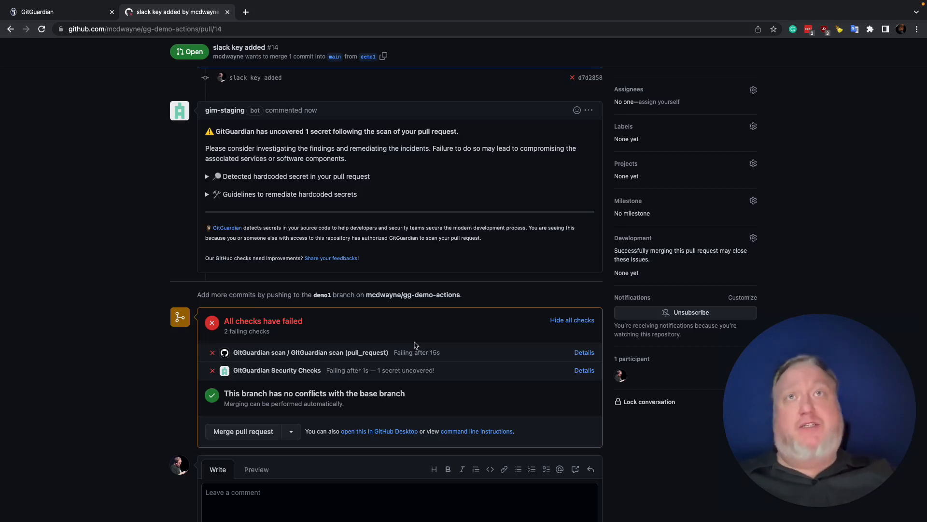
pyautogui.moveTo(224, 353)
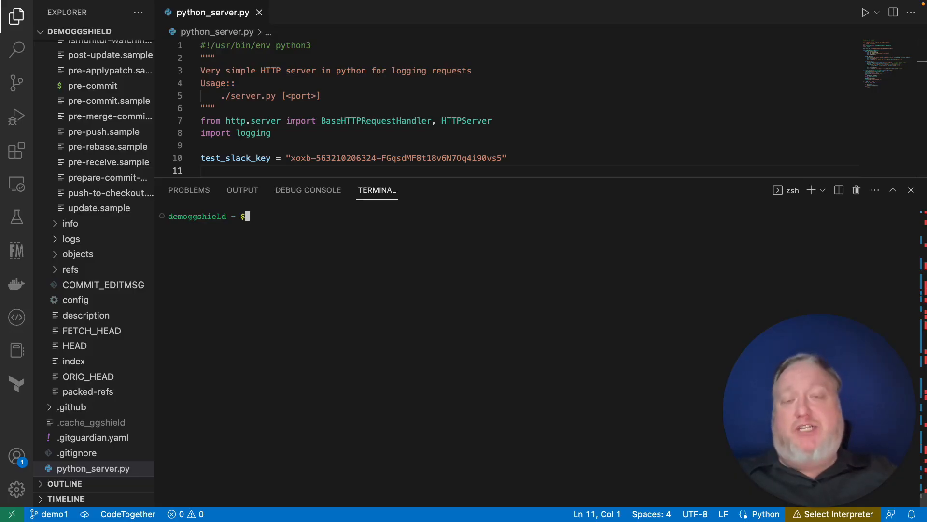
# Step: Amend the last commit so its message reads '[skip ci] slack key added'
pyautogui.write('git co')
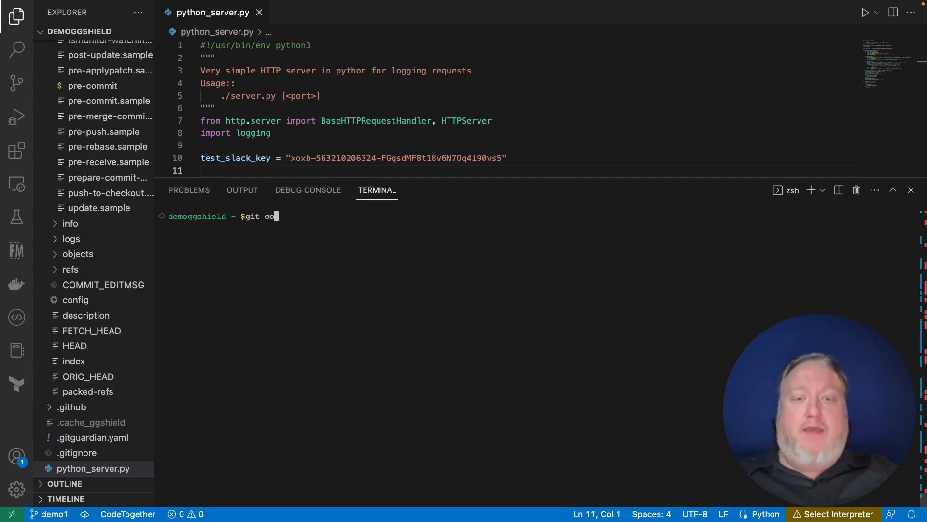
pyautogui.write('mmit --')
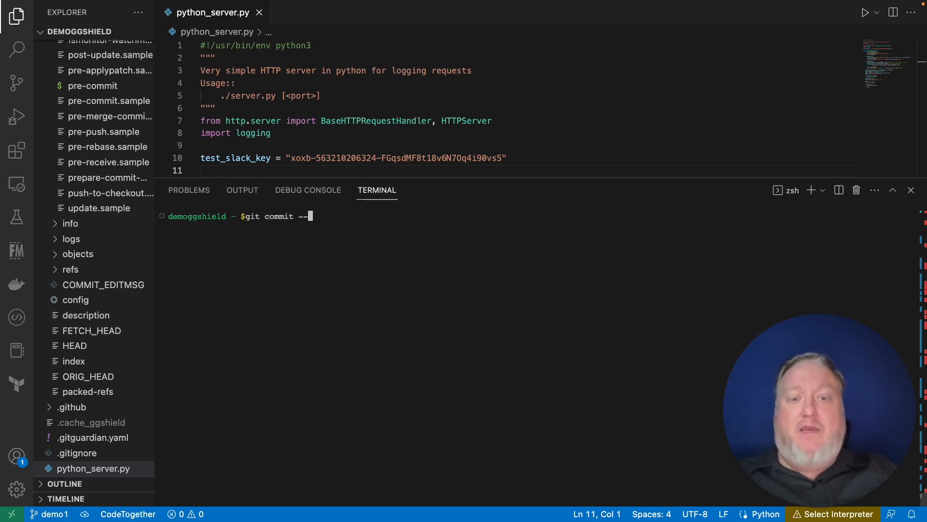
pyautogui.write('amend')
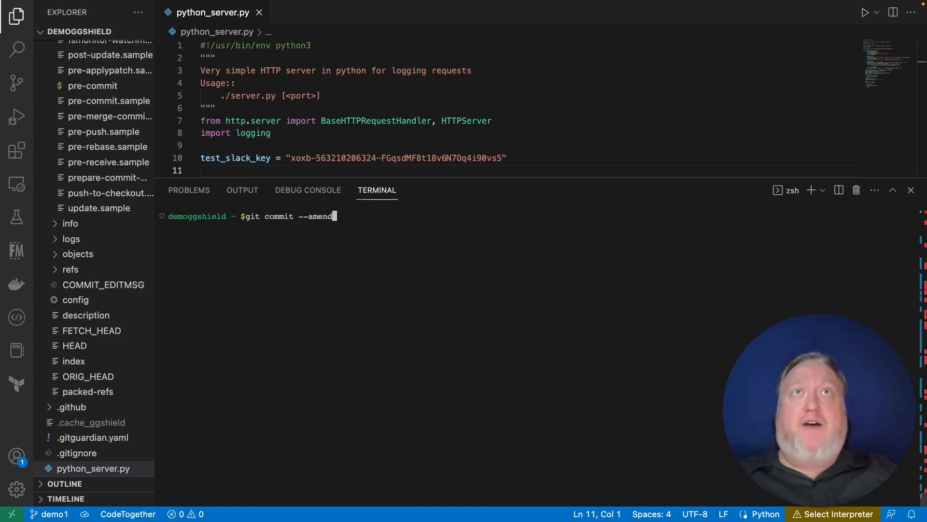
pyautogui.press('Return')
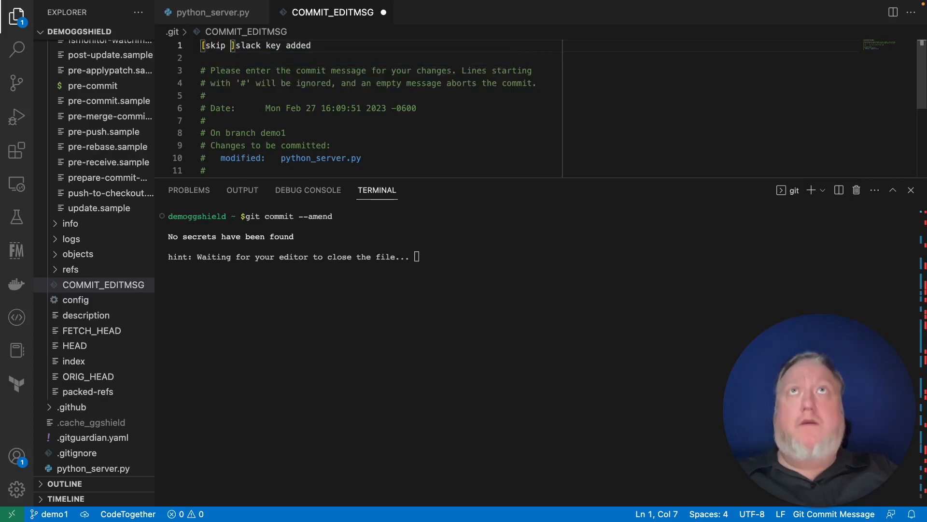
pyautogui.write('ci')
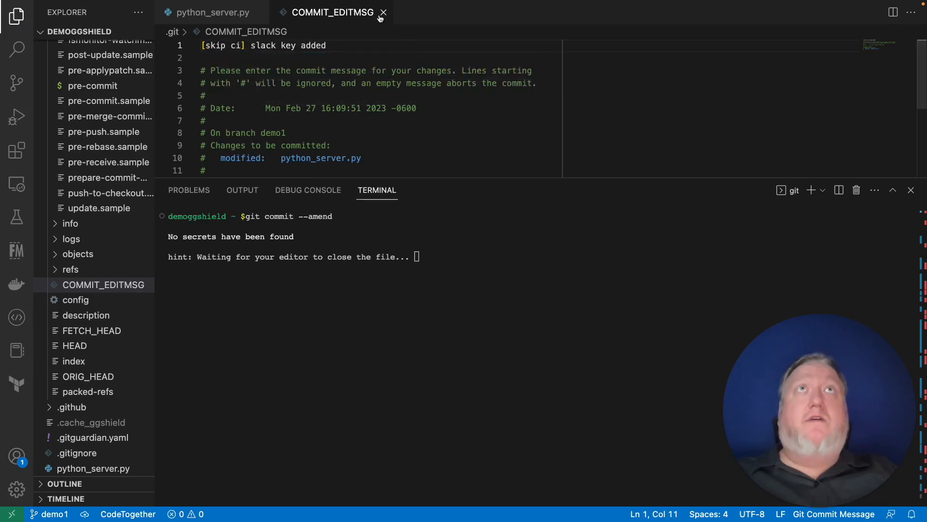
pyautogui.click(382, 12)
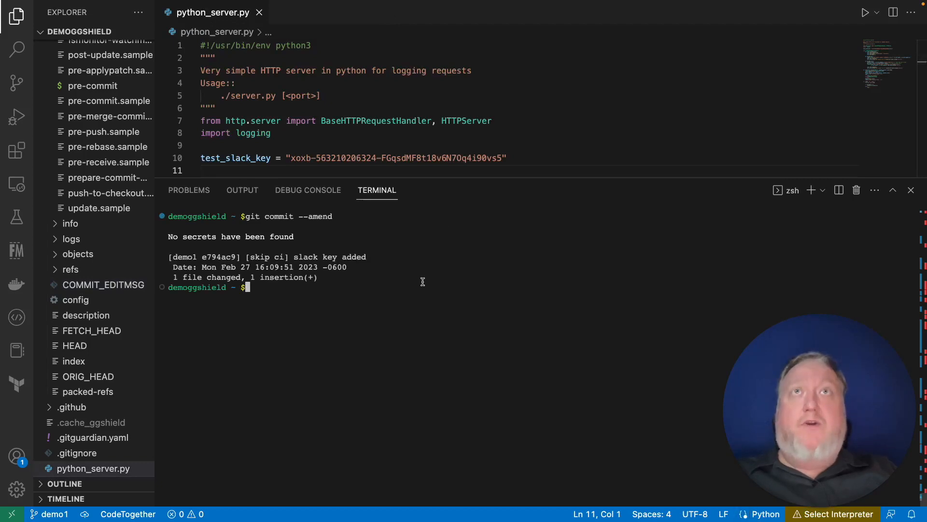
# Step: Force-push the amended demo1 branch to the mcdwayne remote
pyautogui.write('git push mcdwayne demo1')
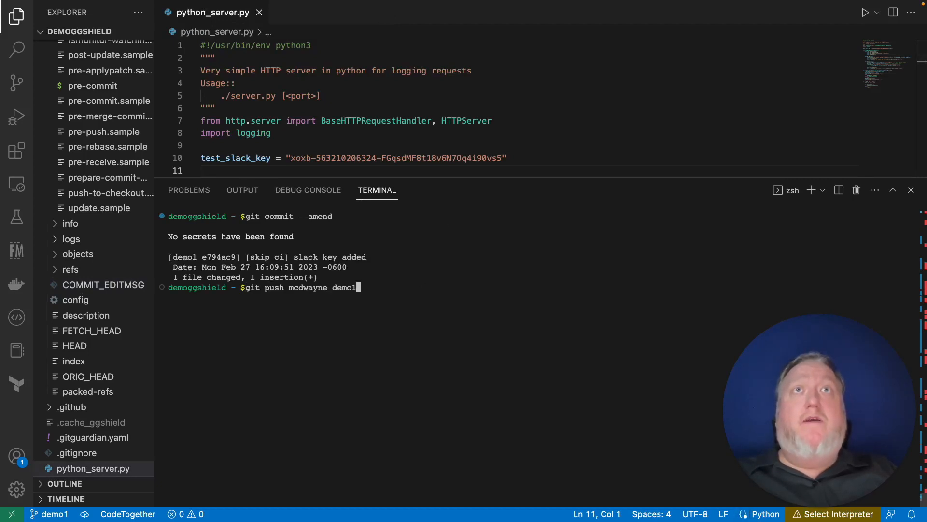
pyautogui.write('-f')
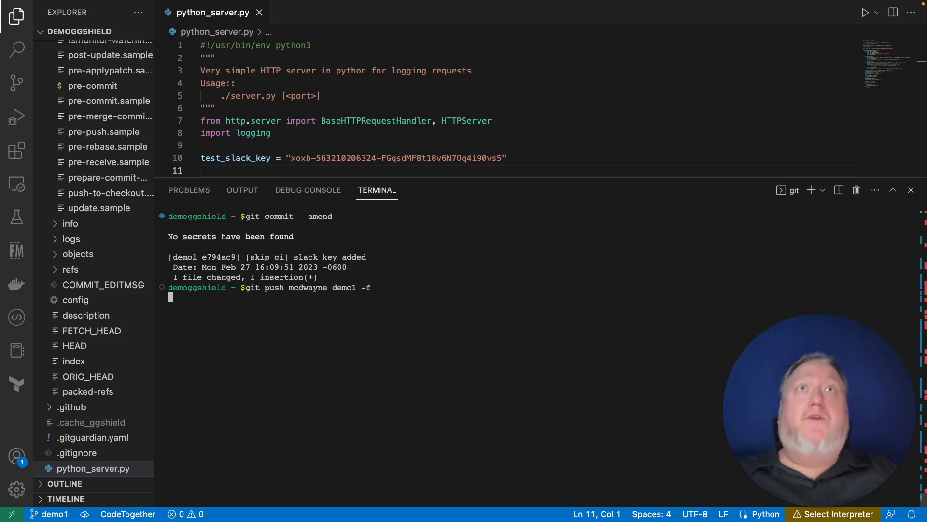
pyautogui.press('Return')
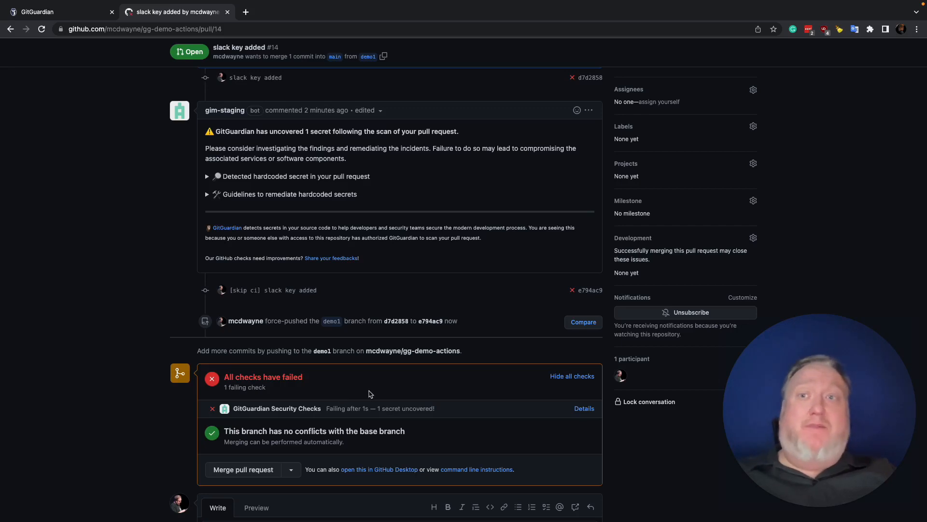
pyautogui.moveTo(318, 326)
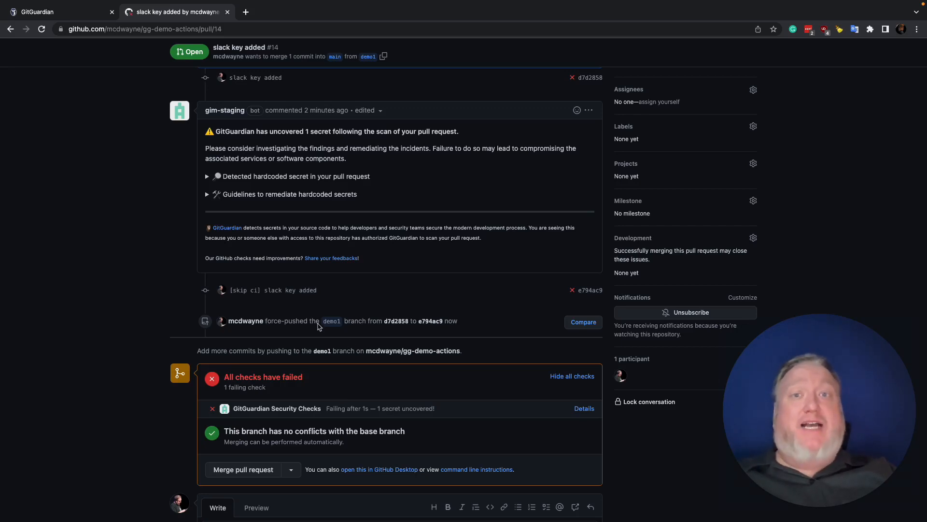
pyautogui.moveTo(273, 290)
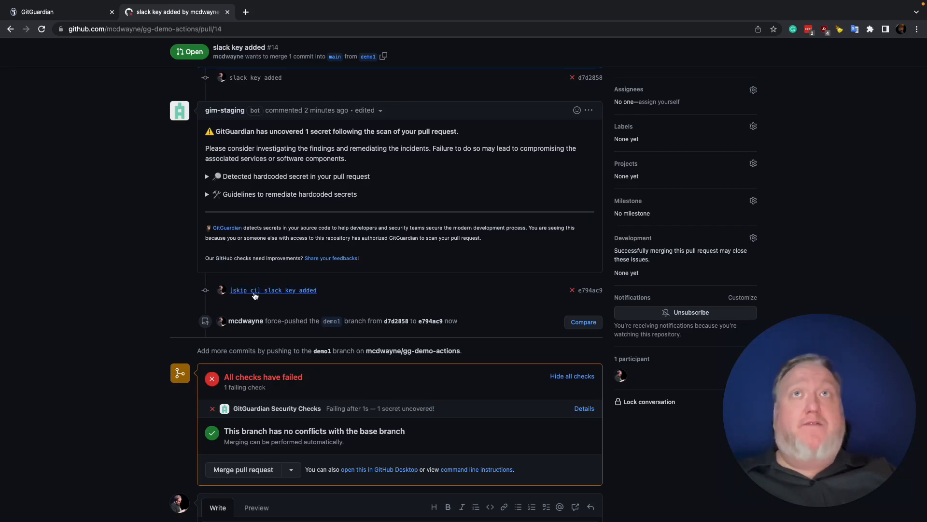
pyautogui.moveTo(512, 365)
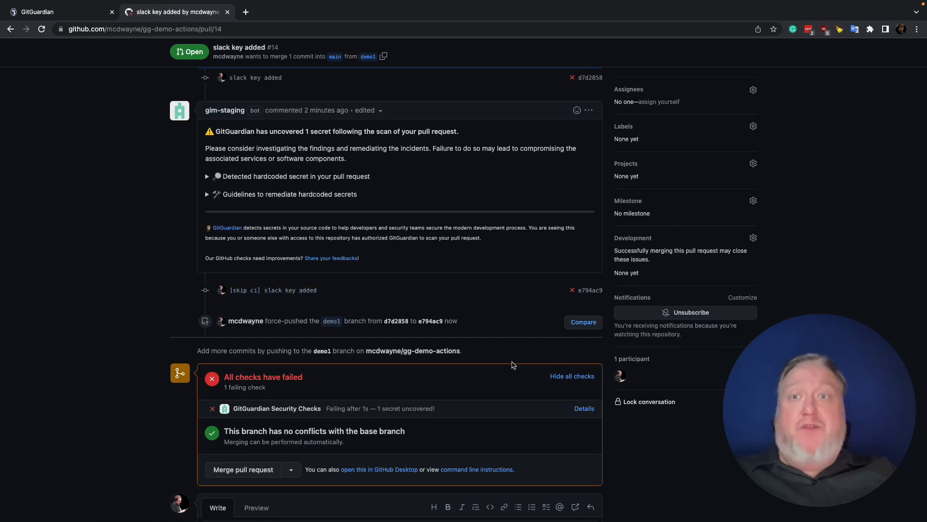
pyautogui.moveTo(558, 402)
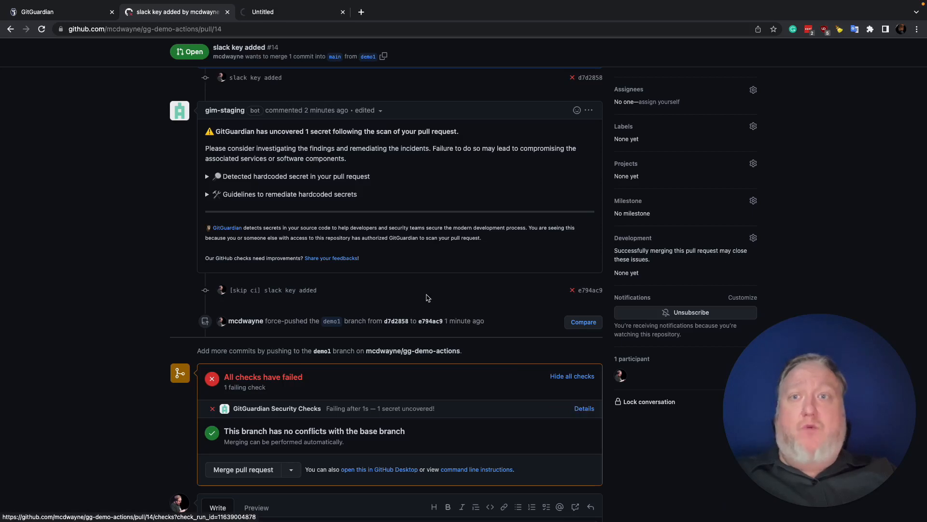
# Step: Open the failing GitGuardian Security Checks details for PR #14 and skip the check
pyautogui.click(584, 408)
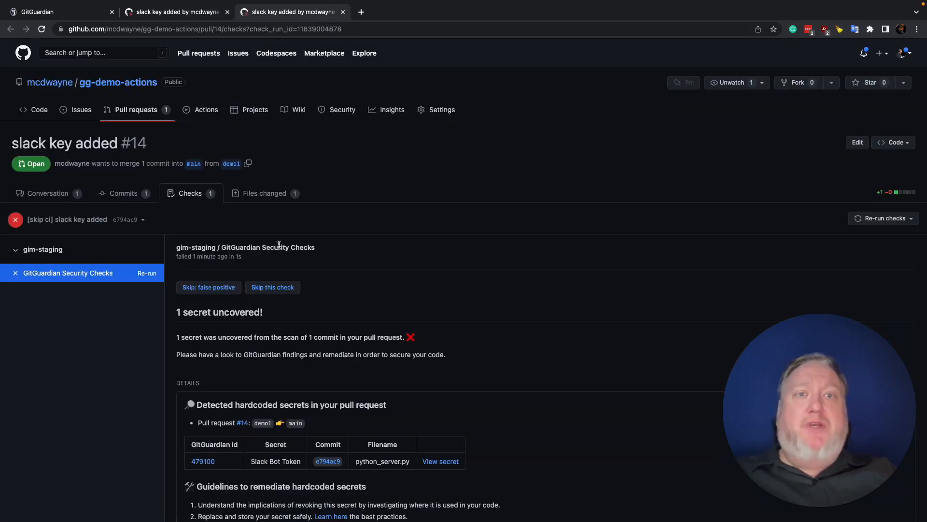
pyautogui.moveTo(216, 327)
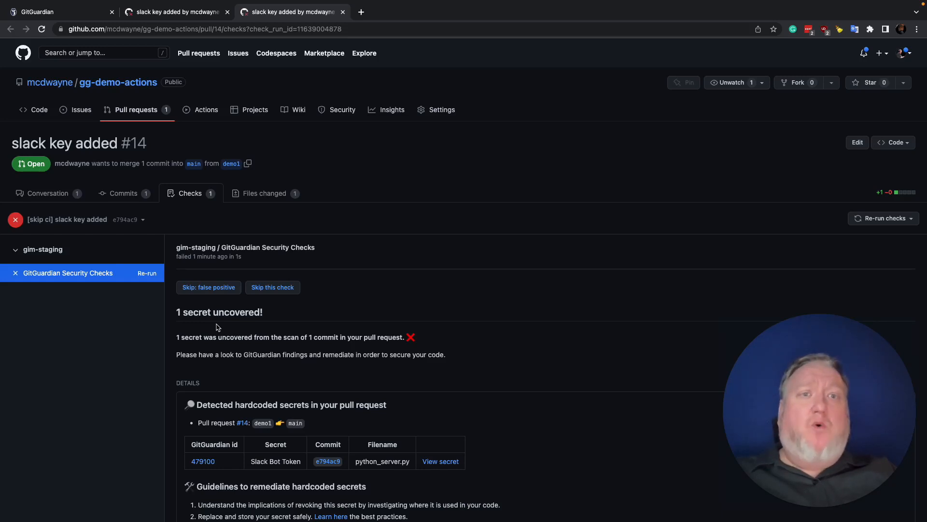
pyautogui.moveTo(267, 334)
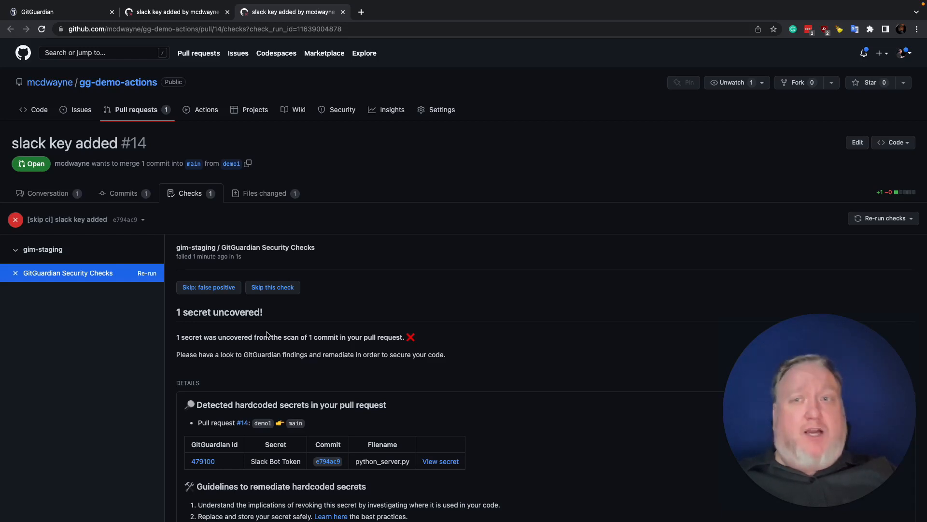
pyautogui.moveTo(293, 301)
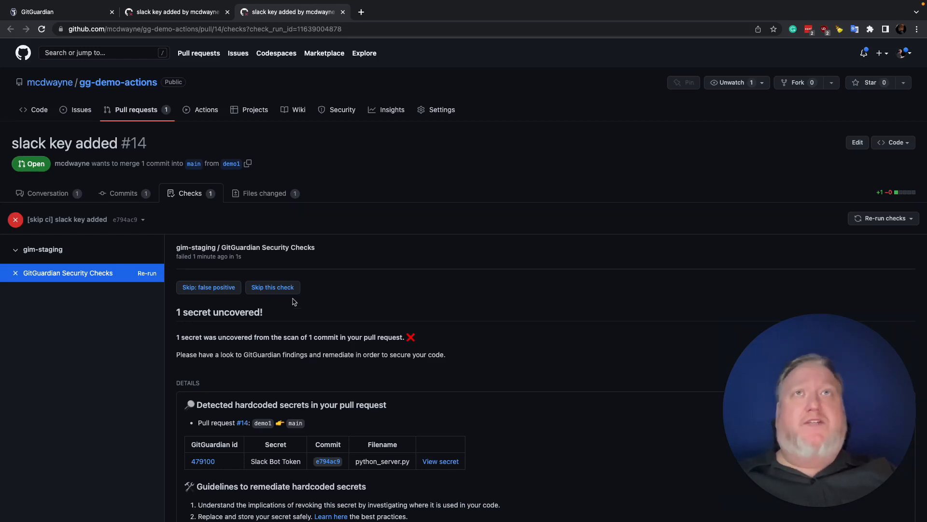
pyautogui.moveTo(272, 288)
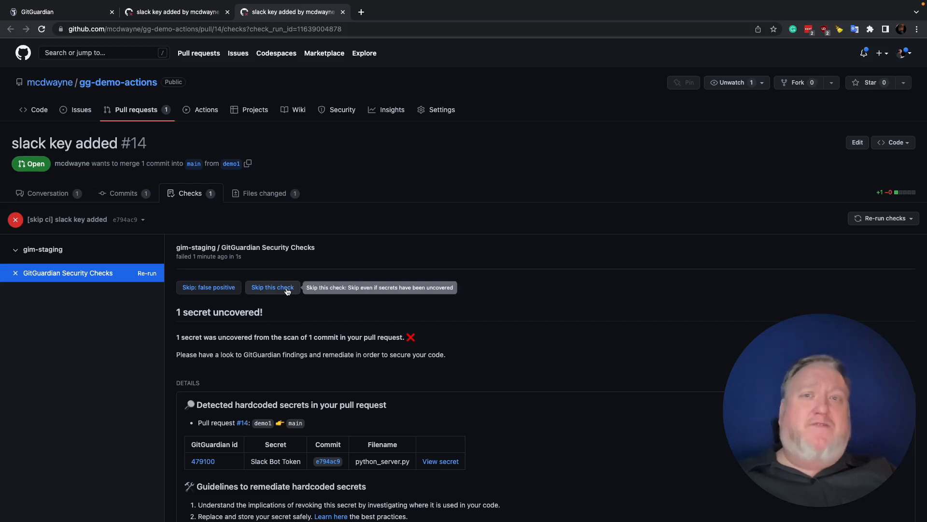
pyautogui.click(272, 287)
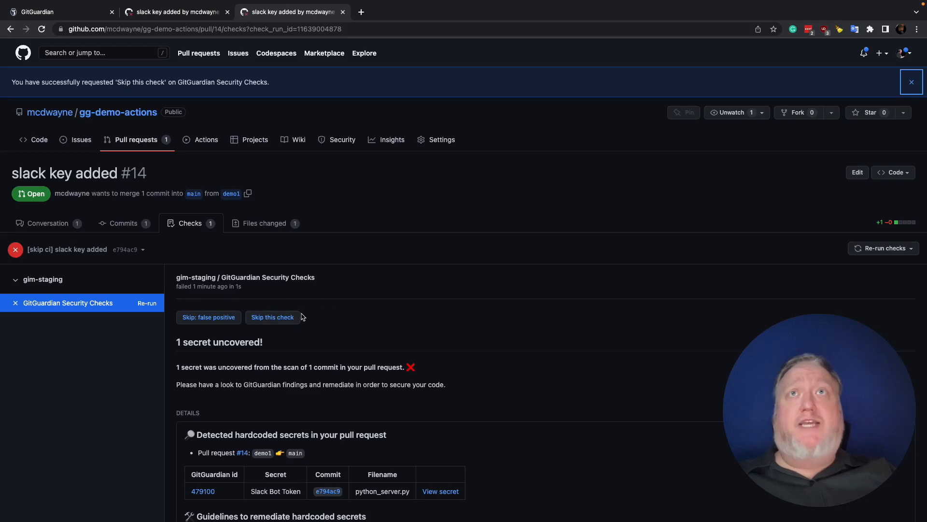
pyautogui.click(271, 317)
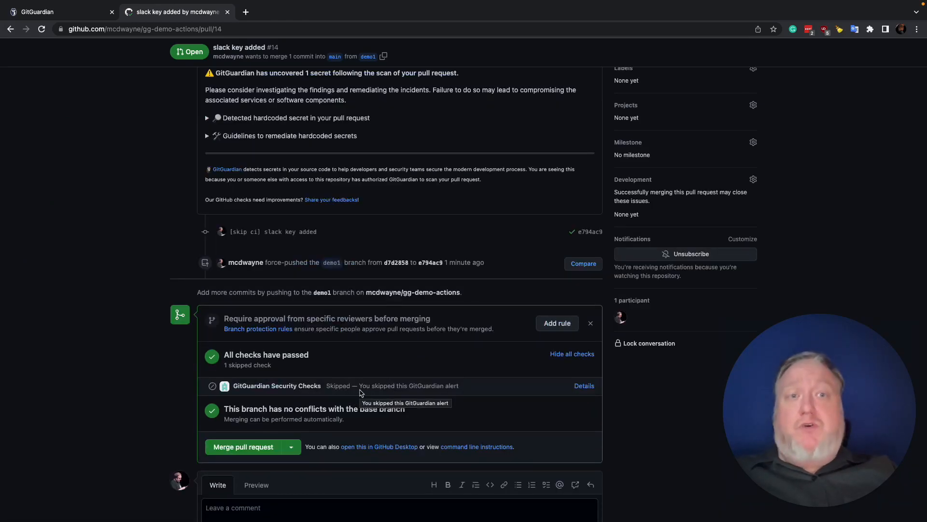
# Step: Scroll down pull request #14 to the merge box reading 'All checks have passed'
pyautogui.scroll(-3)
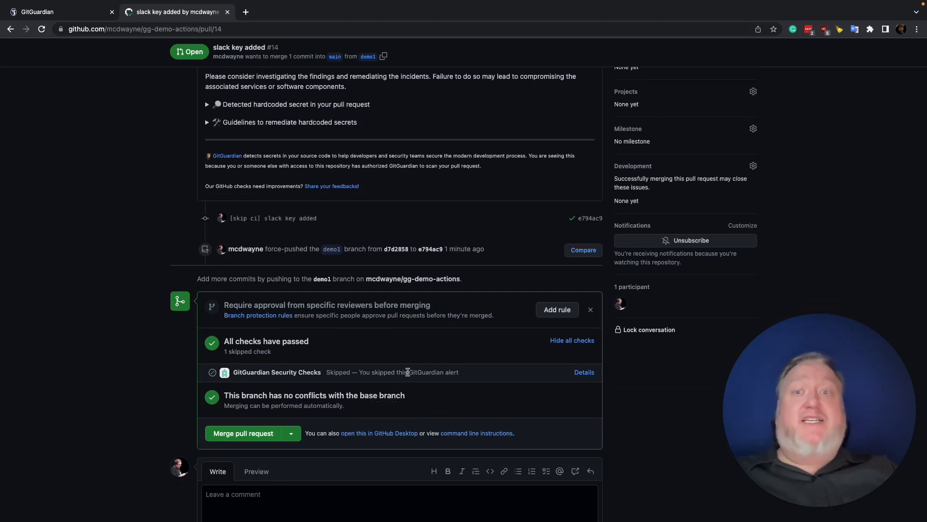
pyautogui.scroll(-3)
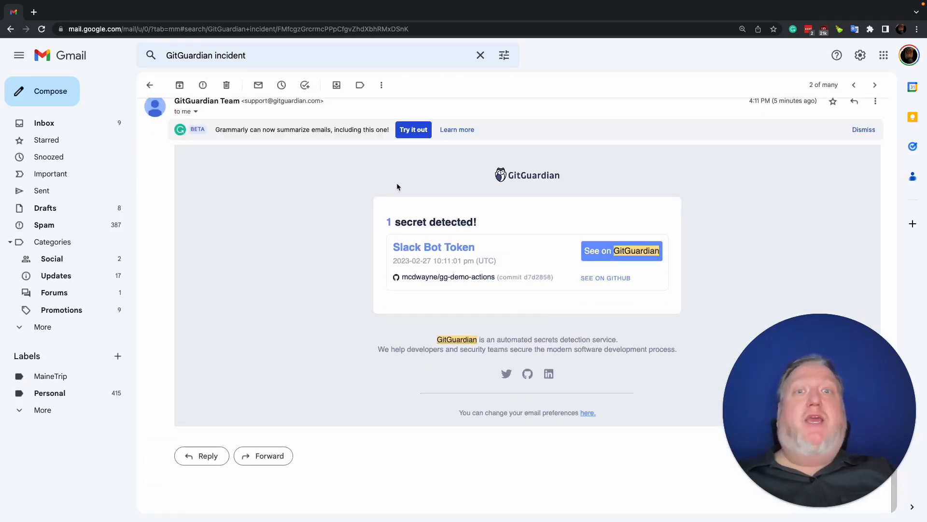
pyautogui.moveTo(463, 285)
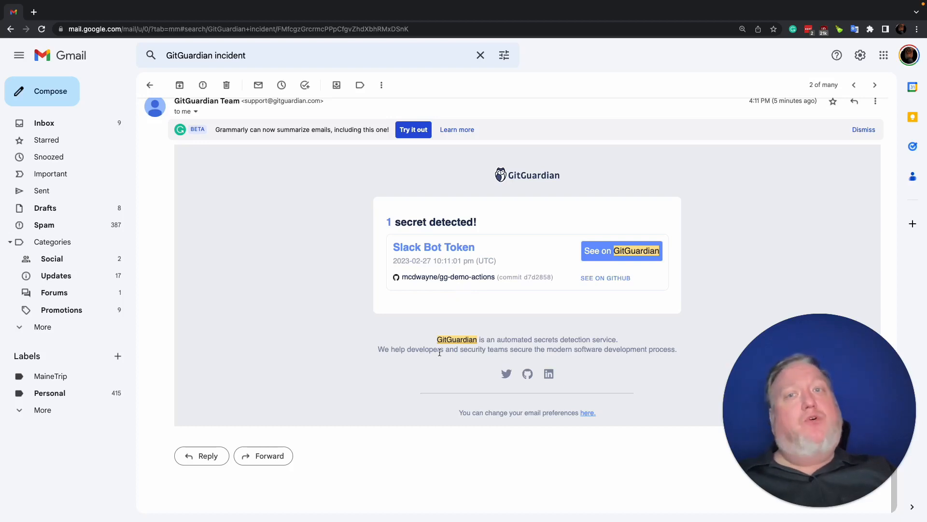
pyautogui.moveTo(553, 335)
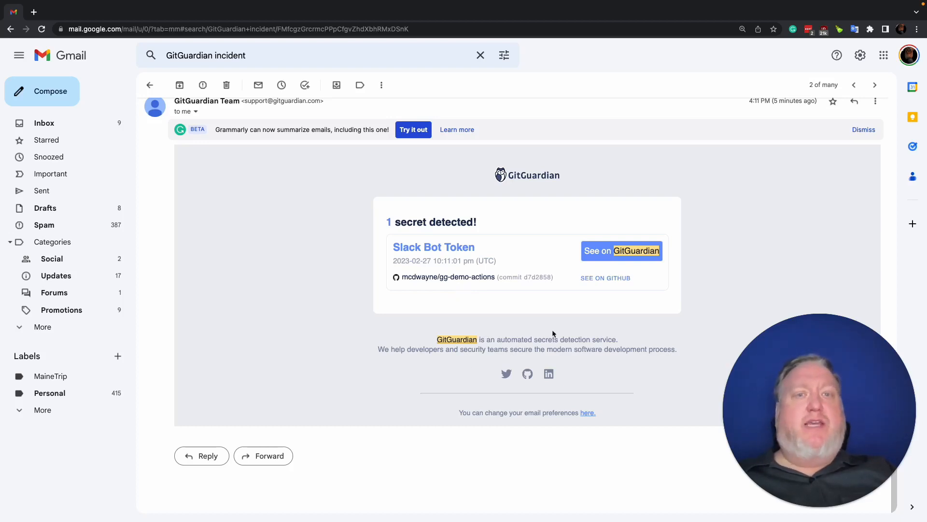
pyautogui.moveTo(563, 310)
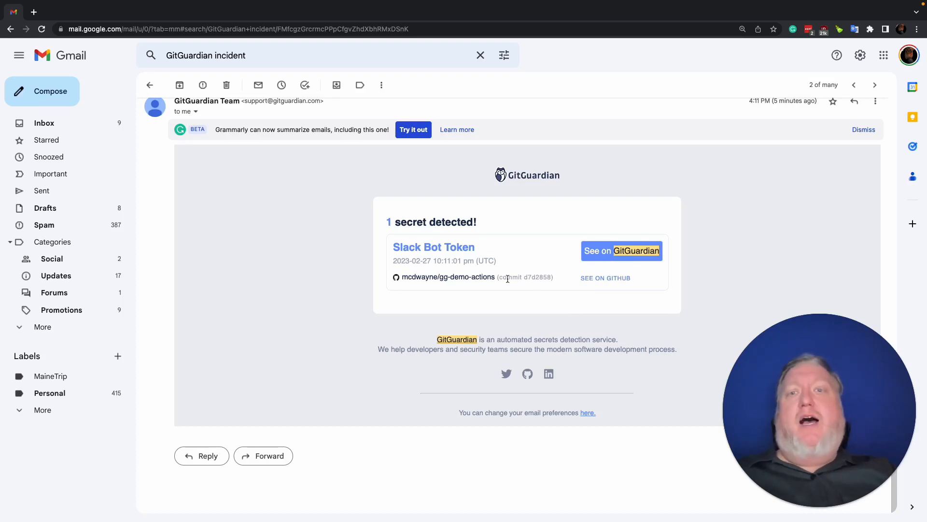
pyautogui.moveTo(586, 296)
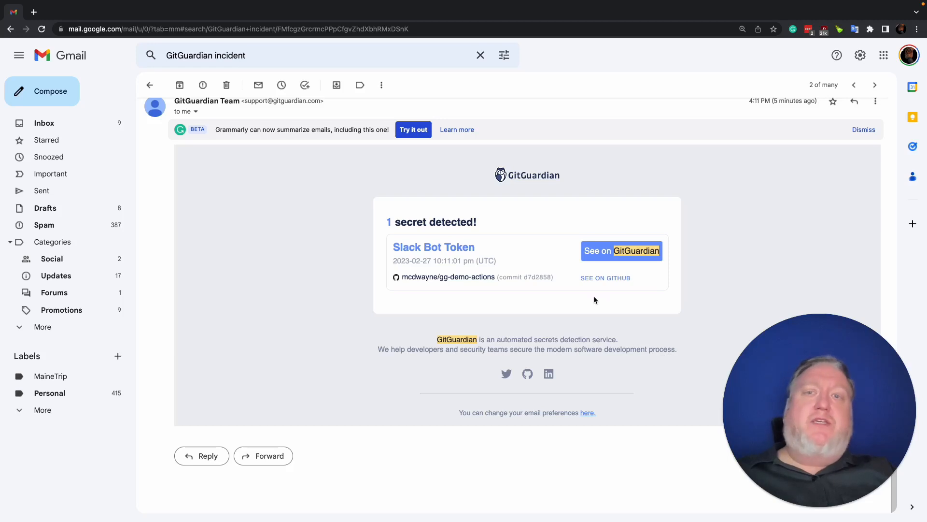
# Step: Follow the Slack Bot Token email's 'See on GitGuardian' link to the incident
pyautogui.click(621, 251)
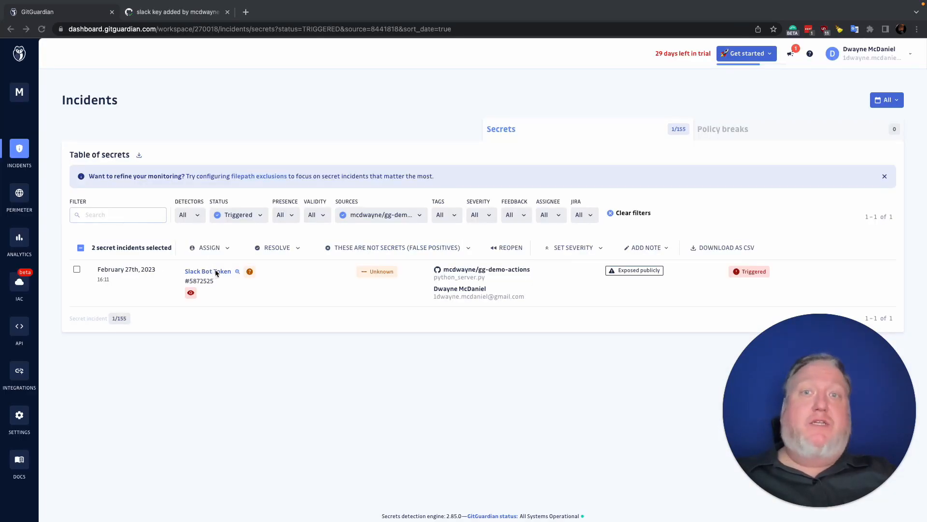
# Step: Open the Slack Bot Token incident and switch on Sharing in Collect feedback
pyautogui.click(207, 270)
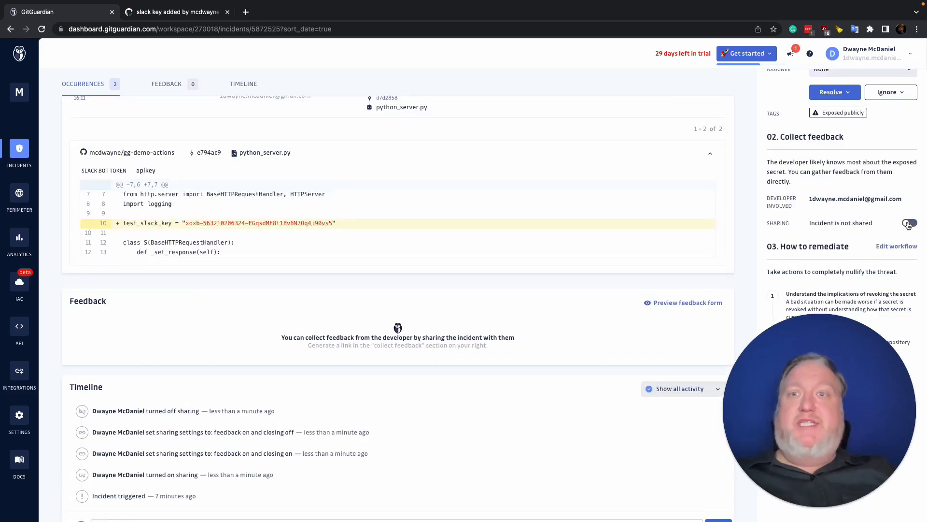
pyautogui.click(909, 223)
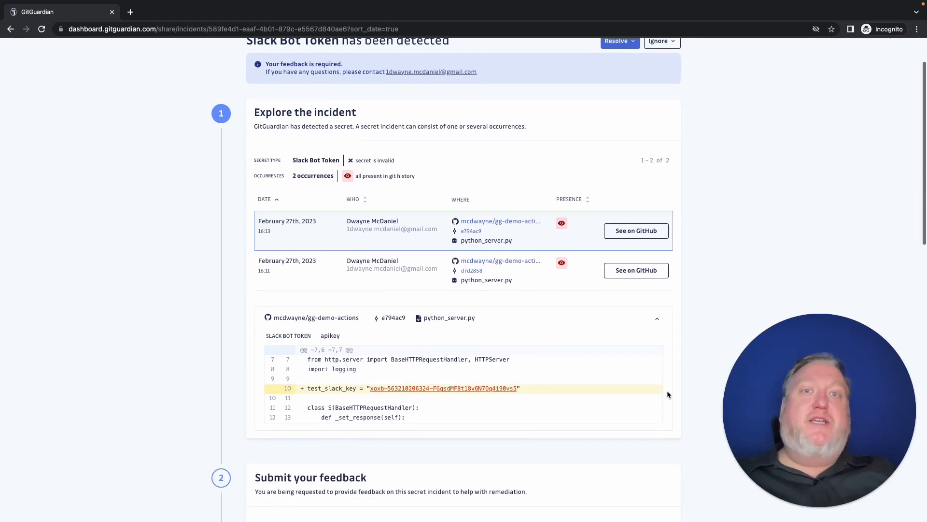
# Step: Answer No to the feedback questions, enter remarks 'n/a', certify, and submit
pyautogui.scroll(-3)
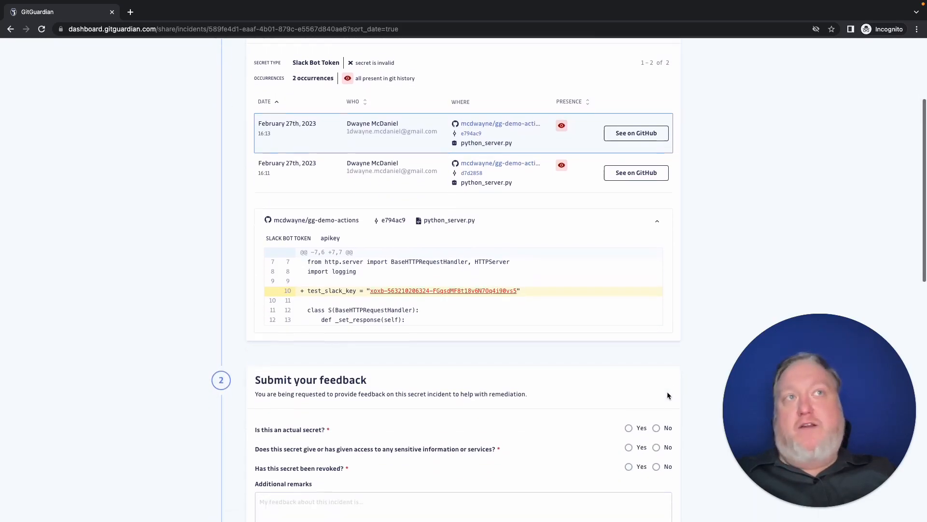
pyautogui.click(656, 416)
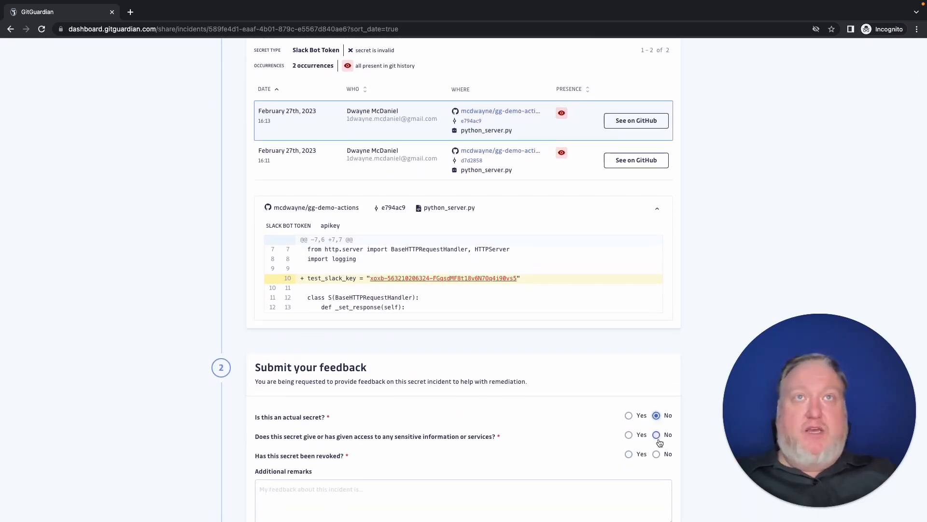
pyautogui.click(656, 434)
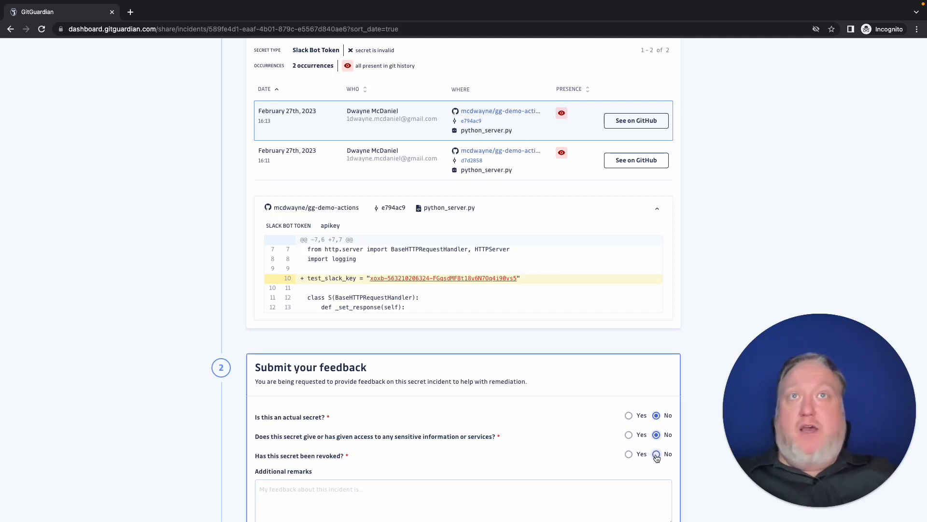
pyautogui.scroll(-3)
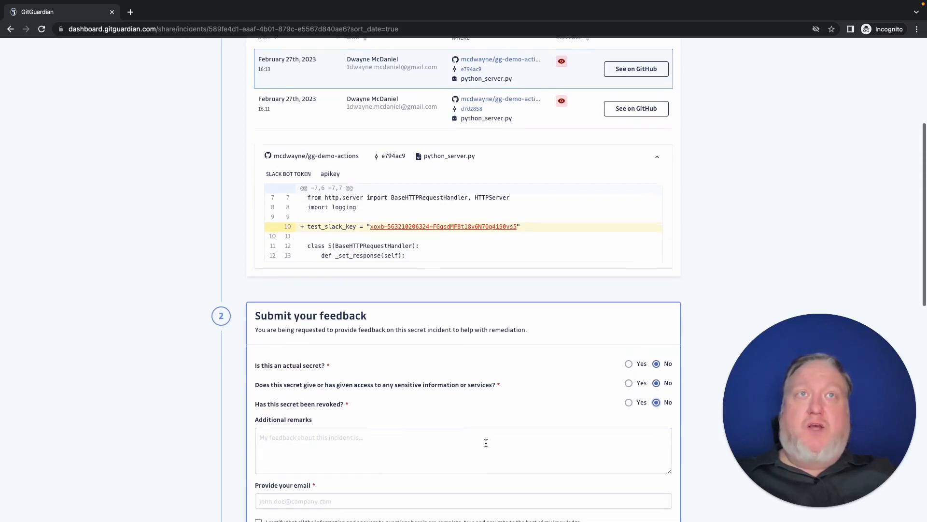
pyautogui.write('n/a')
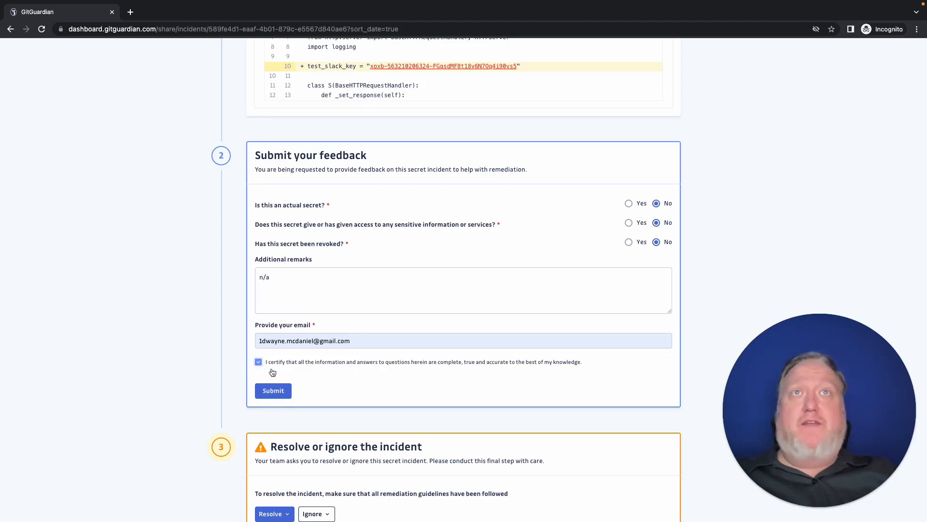
pyautogui.click(272, 390)
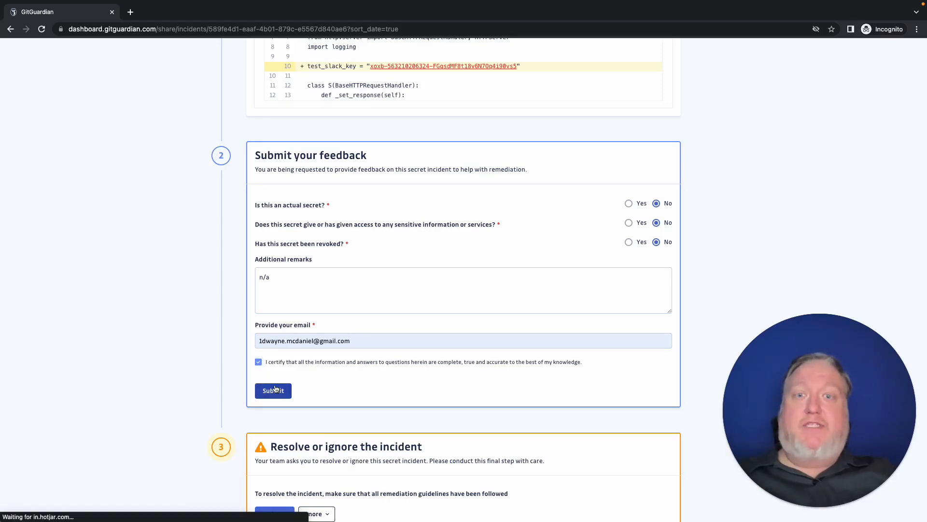
pyautogui.click(273, 390)
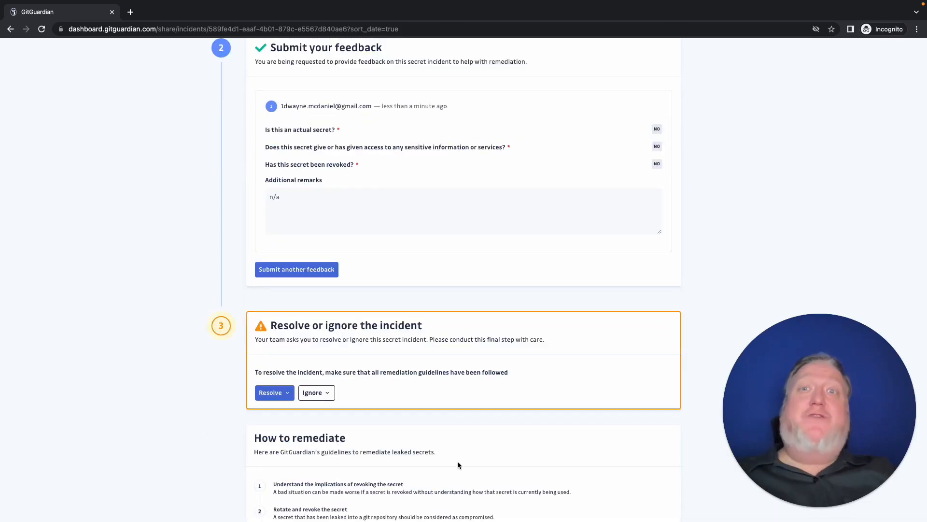
pyautogui.moveTo(315, 366)
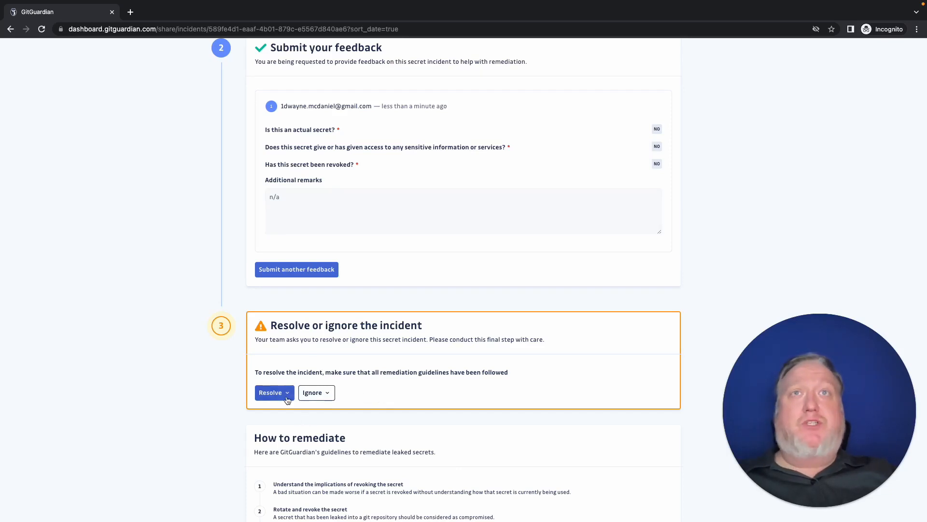
# Step: Resolve the incident as sensitive without revoking the secret, confirming with your email
pyautogui.click(271, 392)
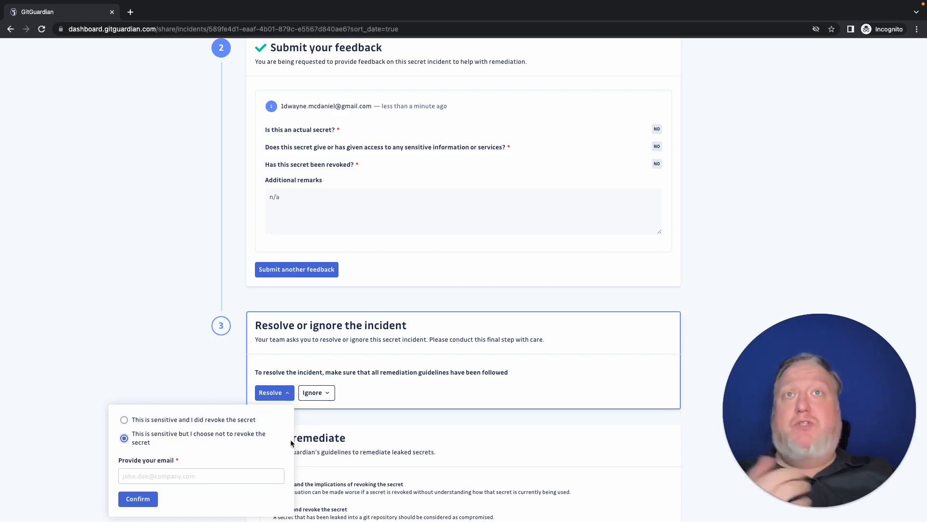
pyautogui.click(201, 475)
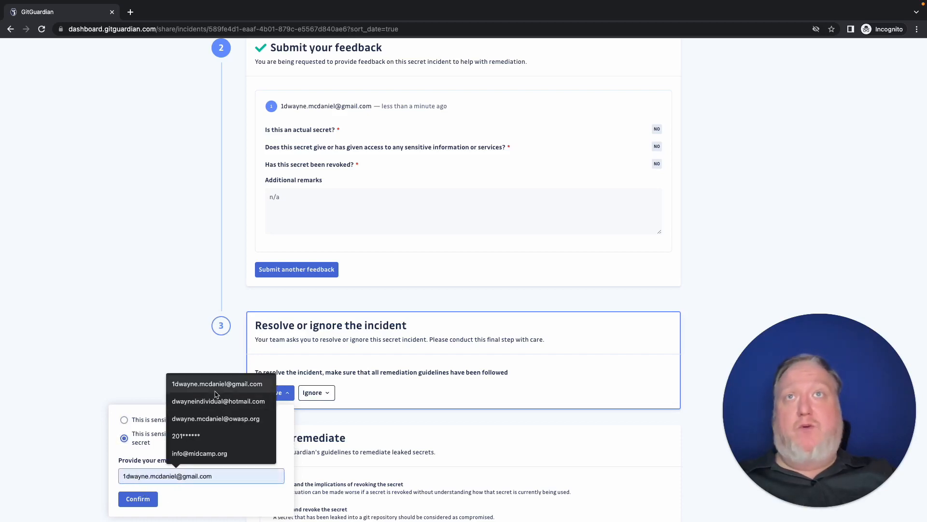
pyautogui.click(137, 498)
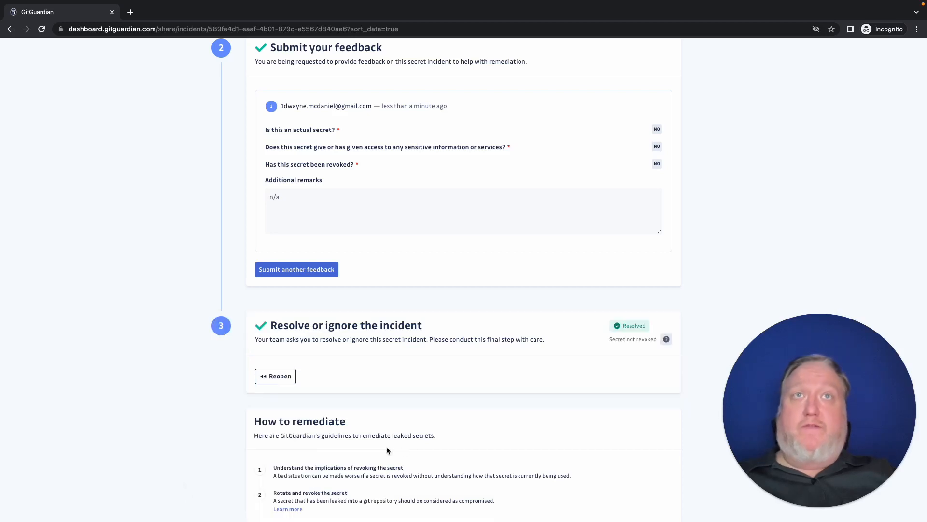
pyautogui.moveTo(430, 434)
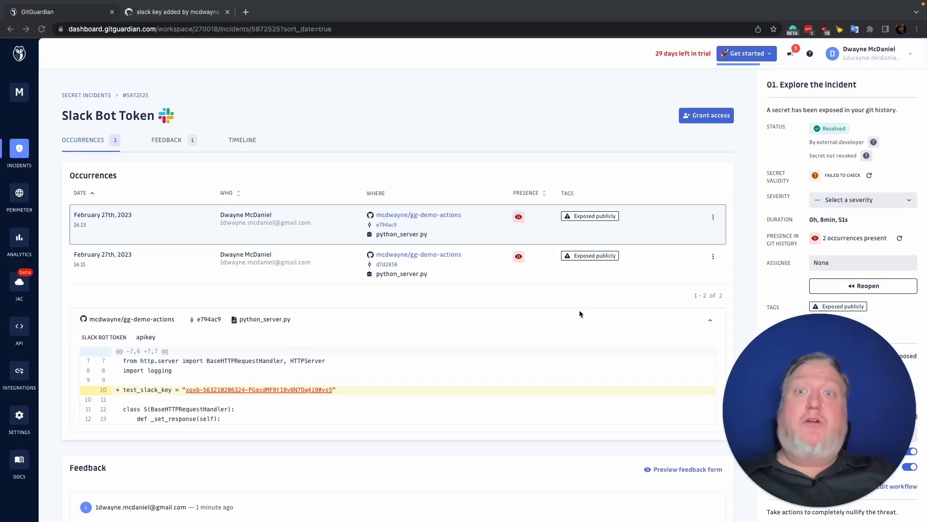
pyautogui.moveTo(573, 300)
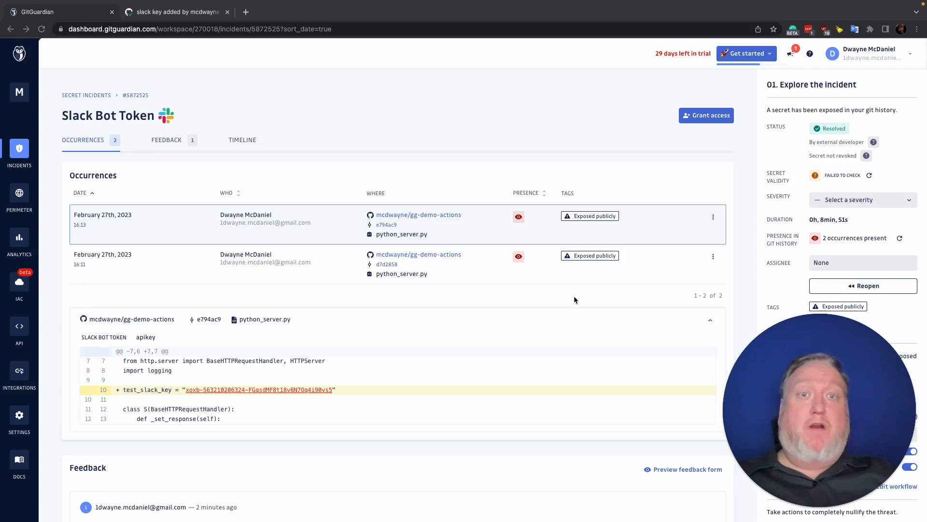
# Step: Scroll through the resolved incident's Feedback and Timeline sections
pyautogui.scroll(-3)
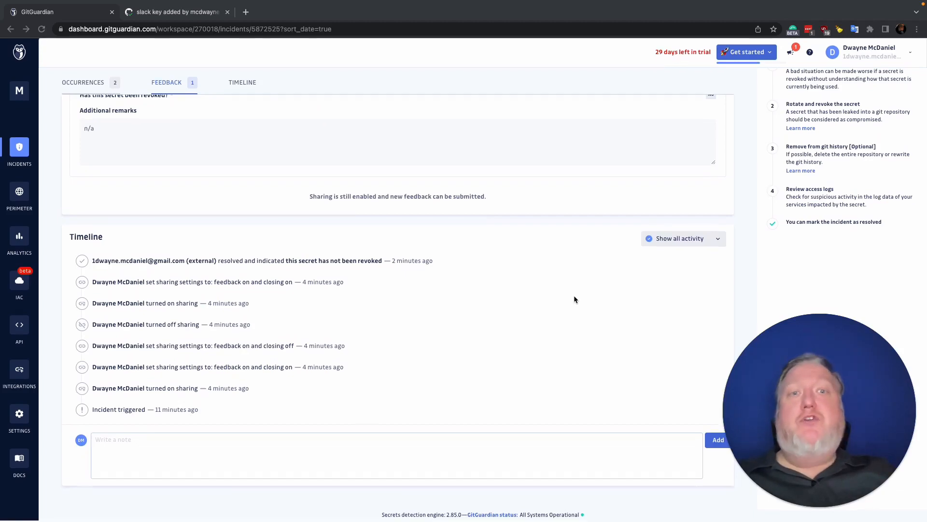
pyautogui.scroll(3)
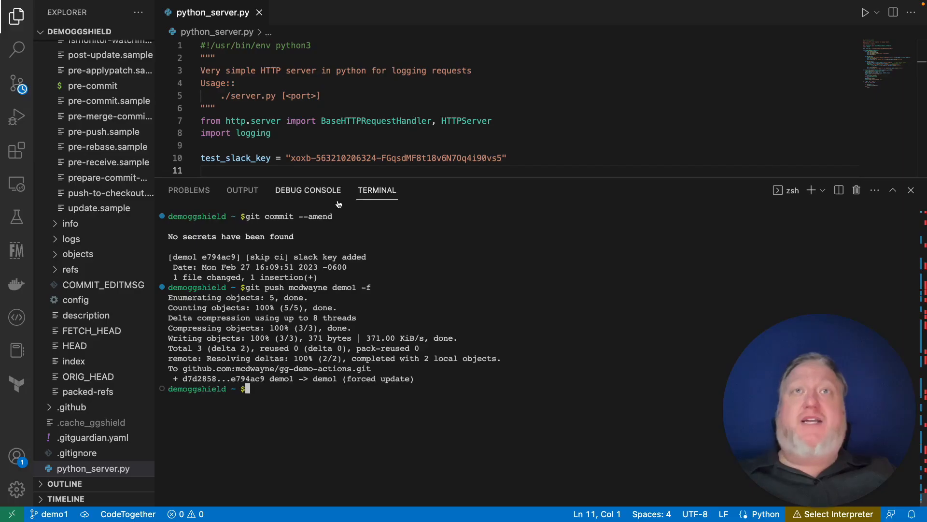
# Step: Add a '# test' comment on line 9 of python_server.py
pyautogui.click(248, 146)
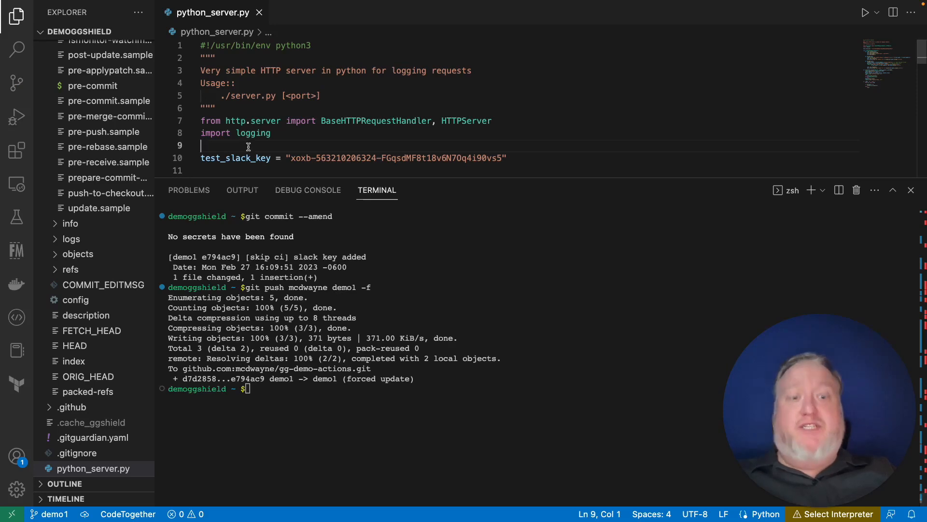
pyautogui.write('# t')
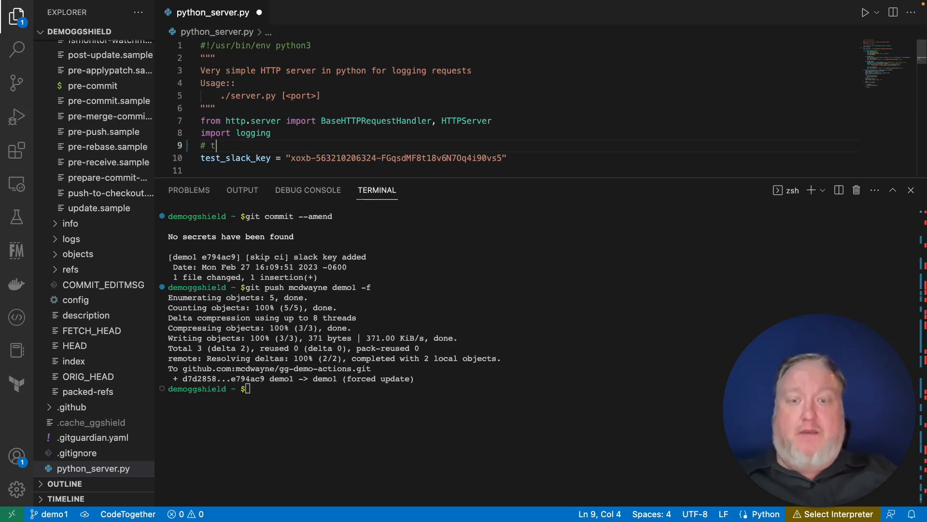
pyautogui.write('est')
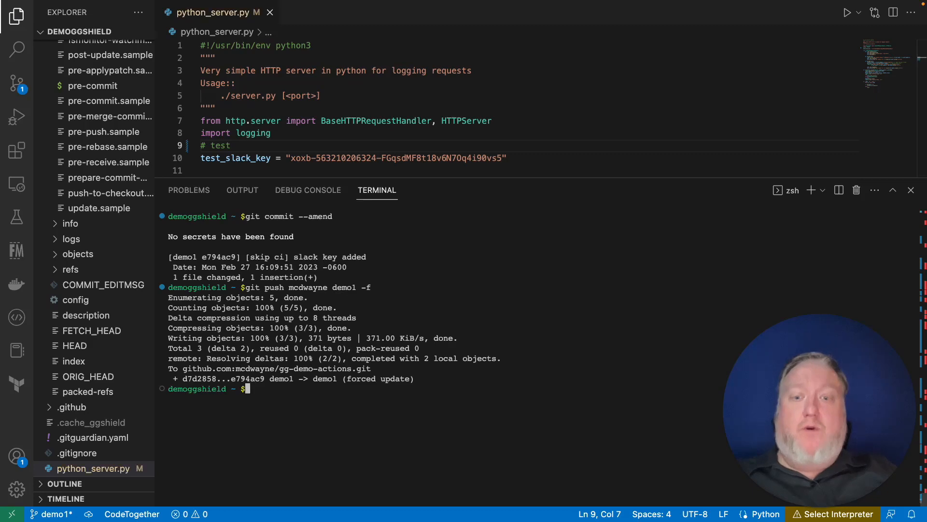
# Step: Stage python_server.py and commit it as 'demo', triggering the ggshield scan
pyautogui.write('git add python_server.py')
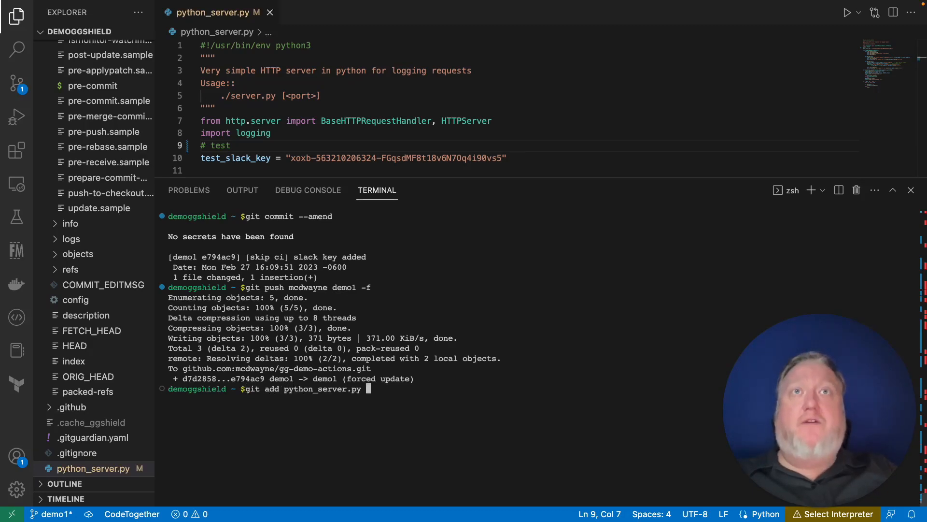
pyautogui.write('git com')
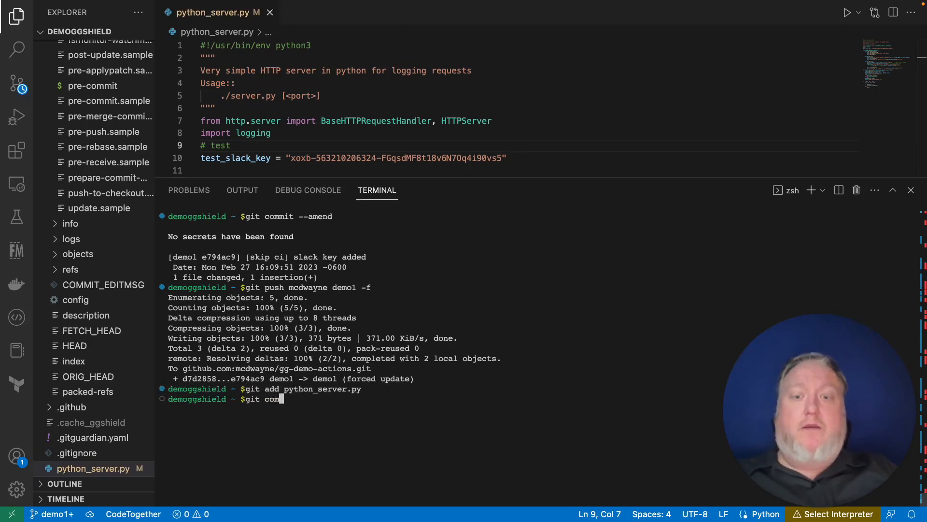
pyautogui.write('mit -m')
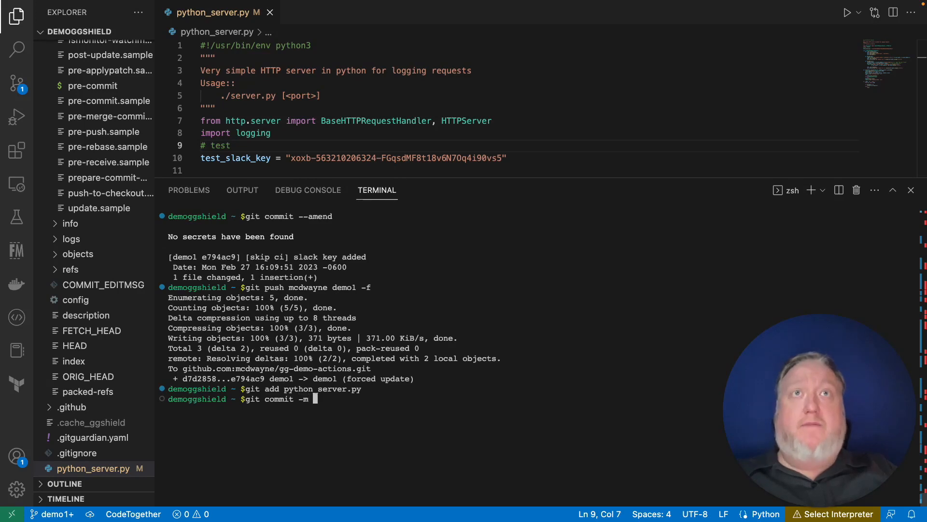
pyautogui.write("'de")
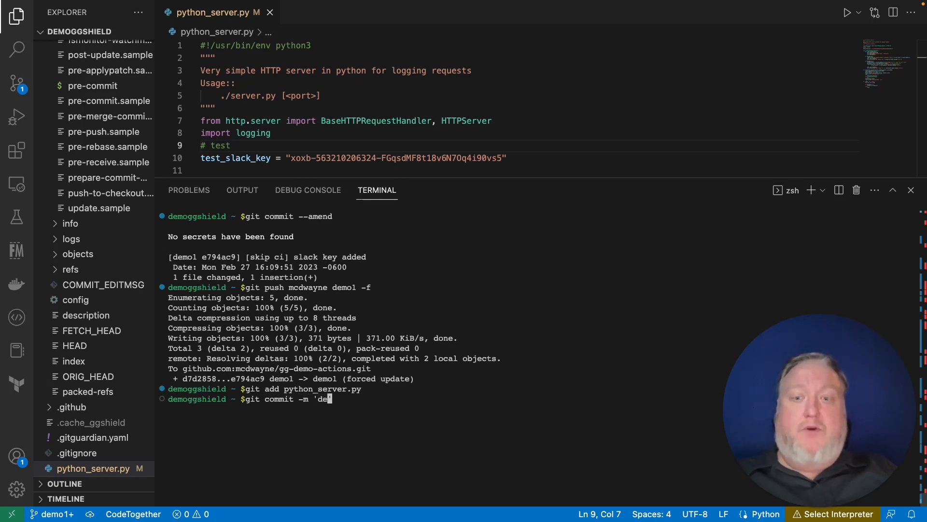
pyautogui.press('Return')
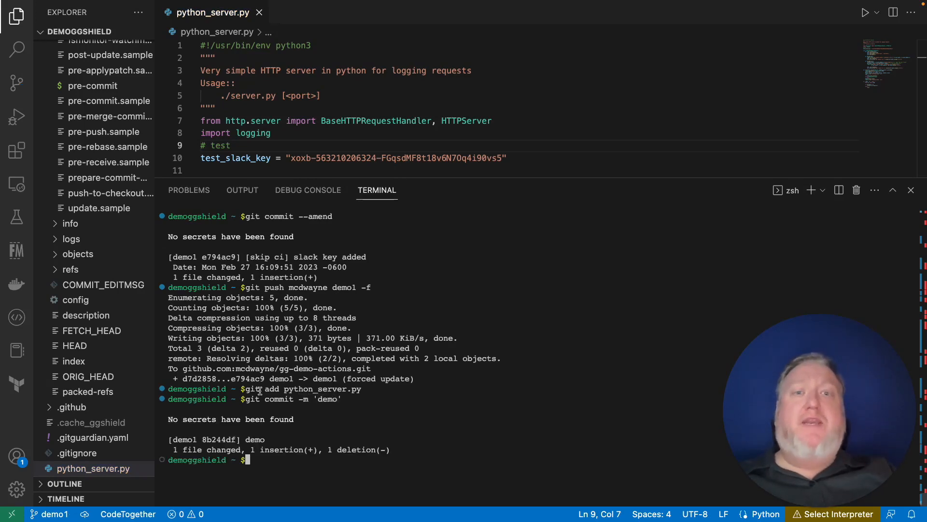